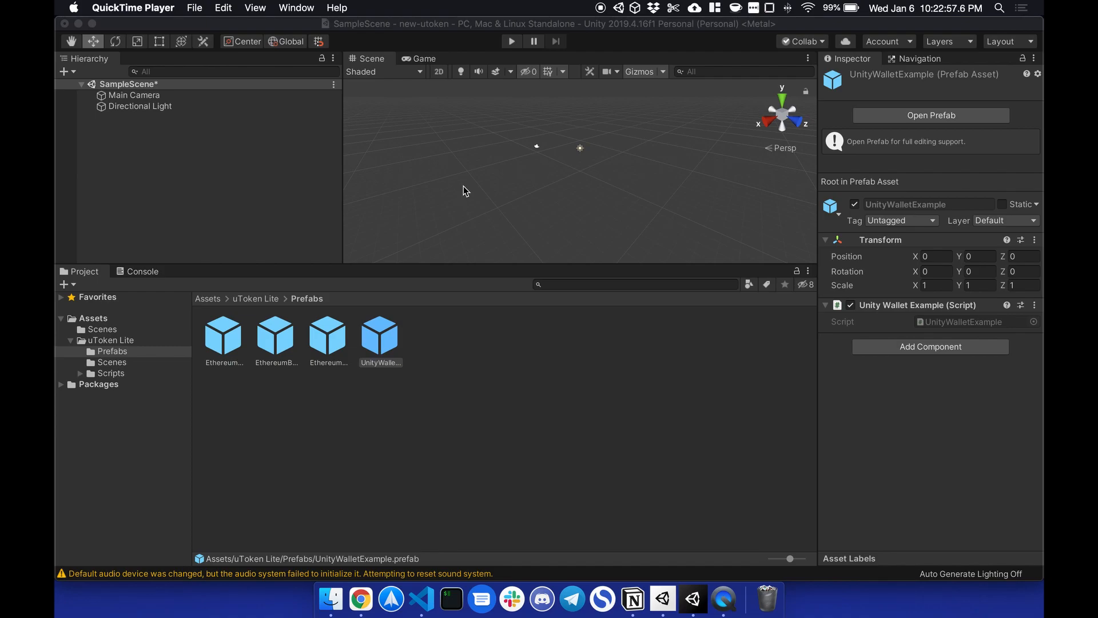
mouse_move(449, 202)
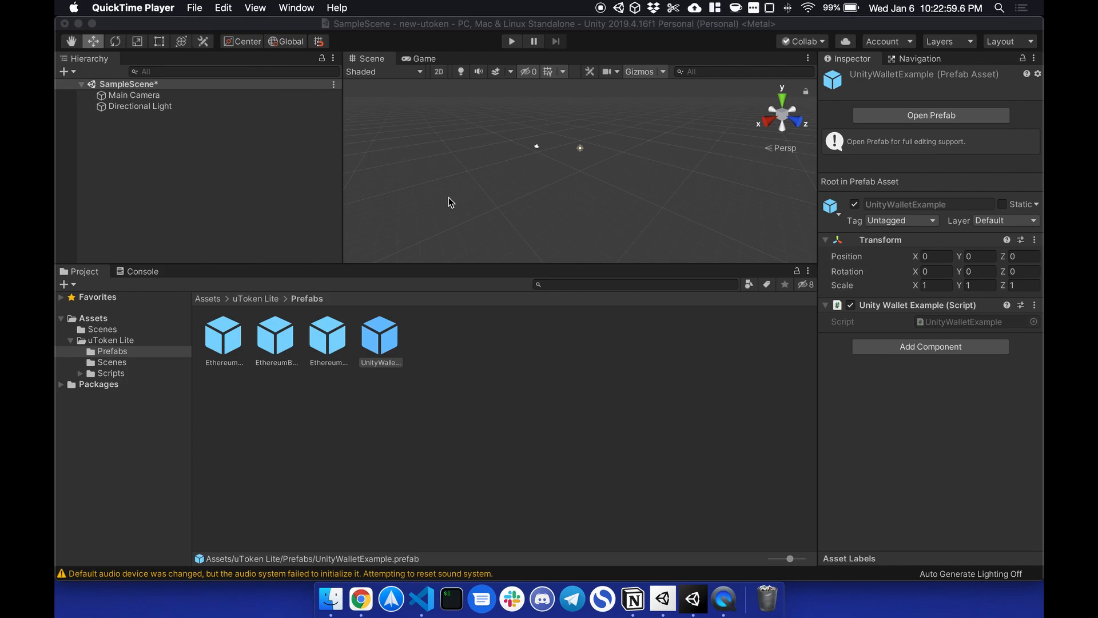
Browse the uToken Lite Prefabs, Scripts and Scenes folders, ending on Scenes with WalletScene.
click(109, 340)
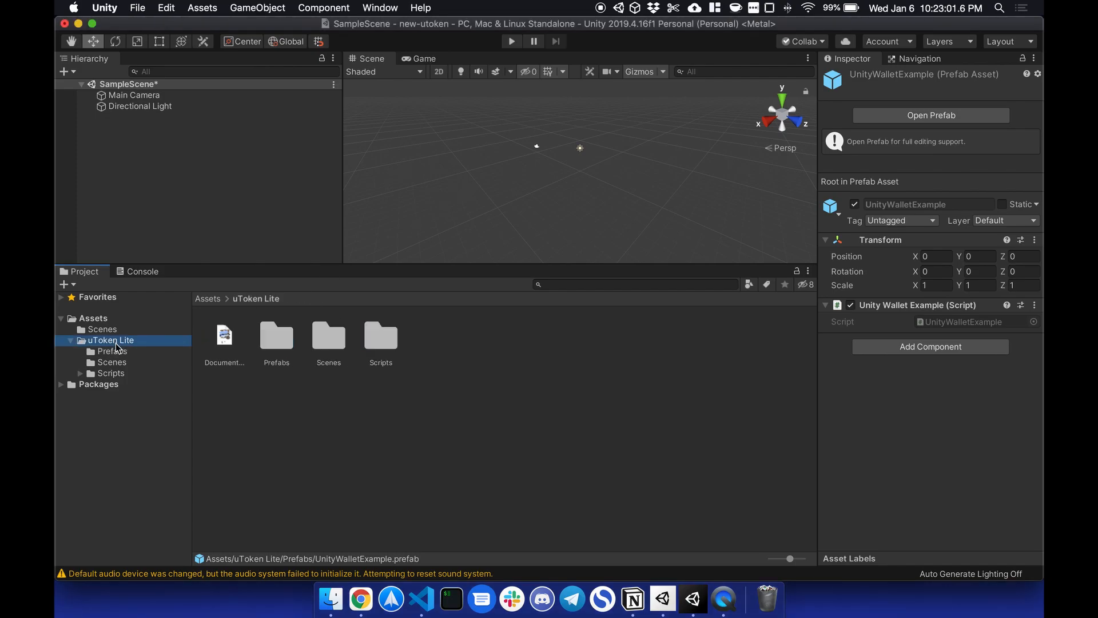
click(111, 362)
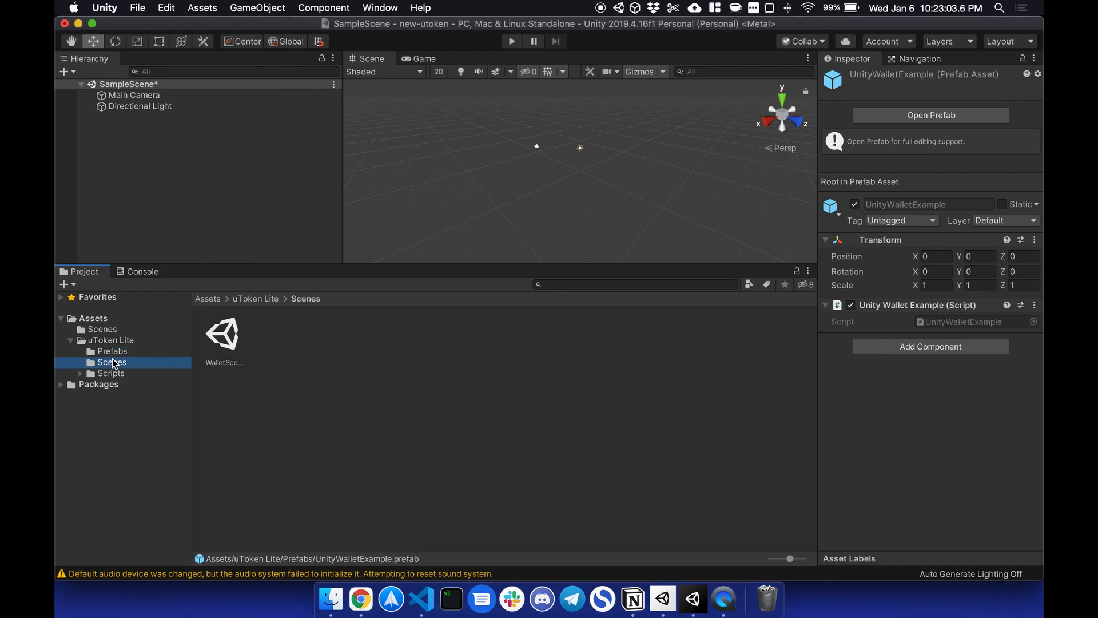
click(111, 351)
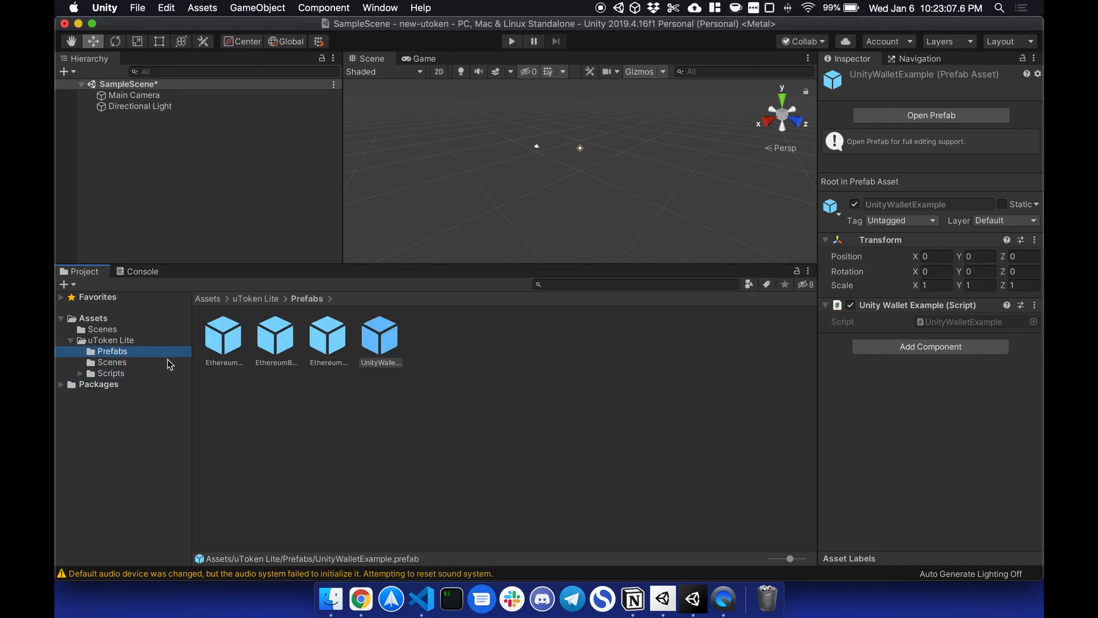
click(111, 362)
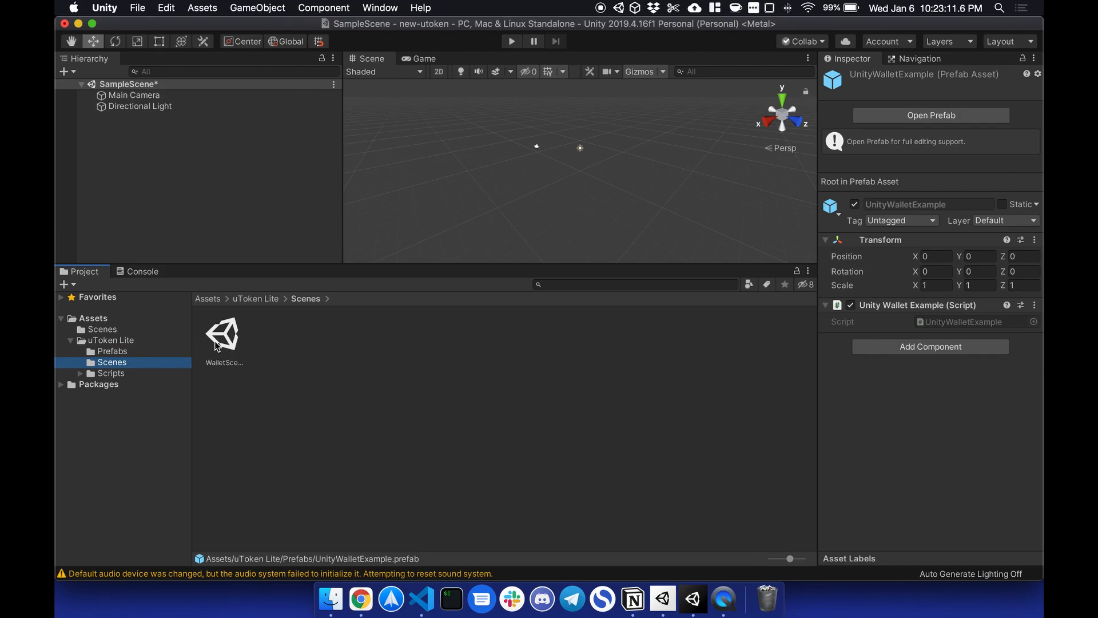
click(111, 373)
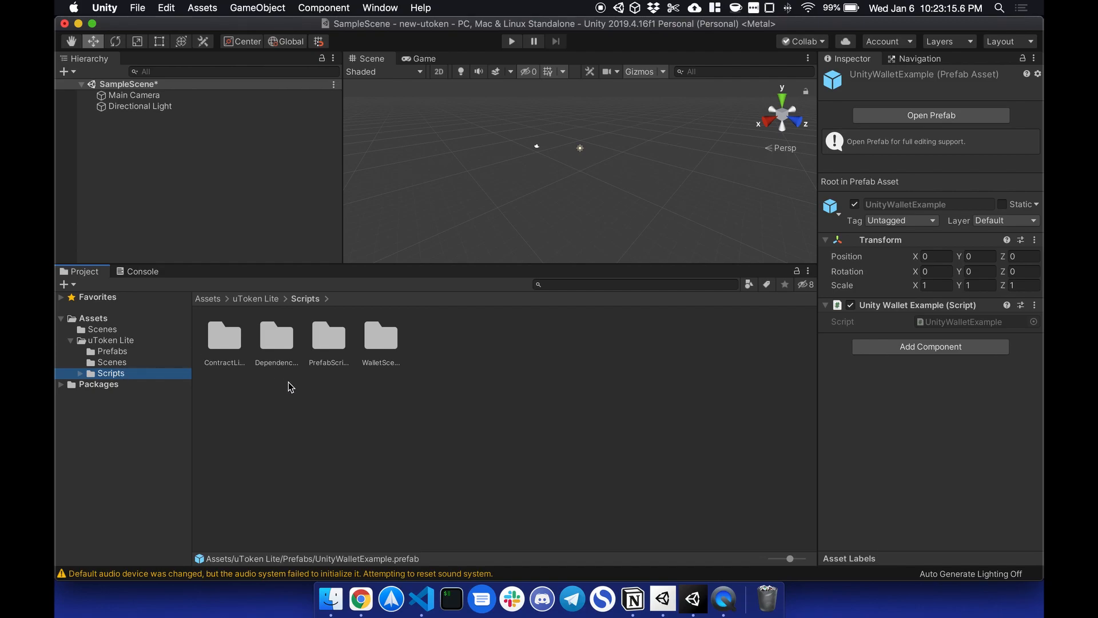
click(111, 363)
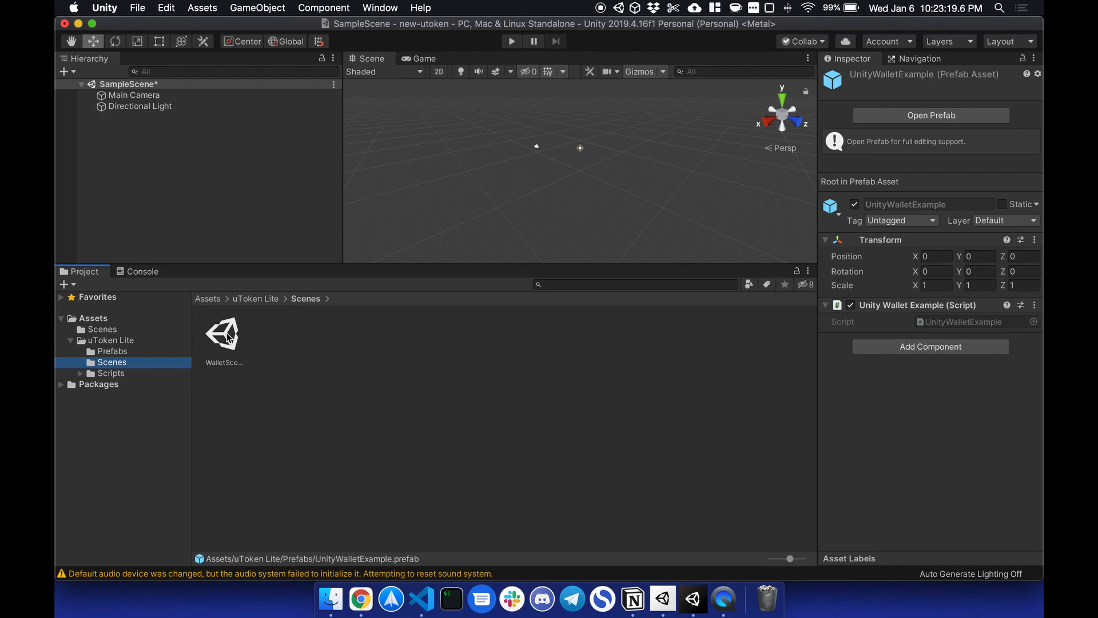
Load WalletScene past the save-changes prompt and enter play mode.
double_click(223, 333)
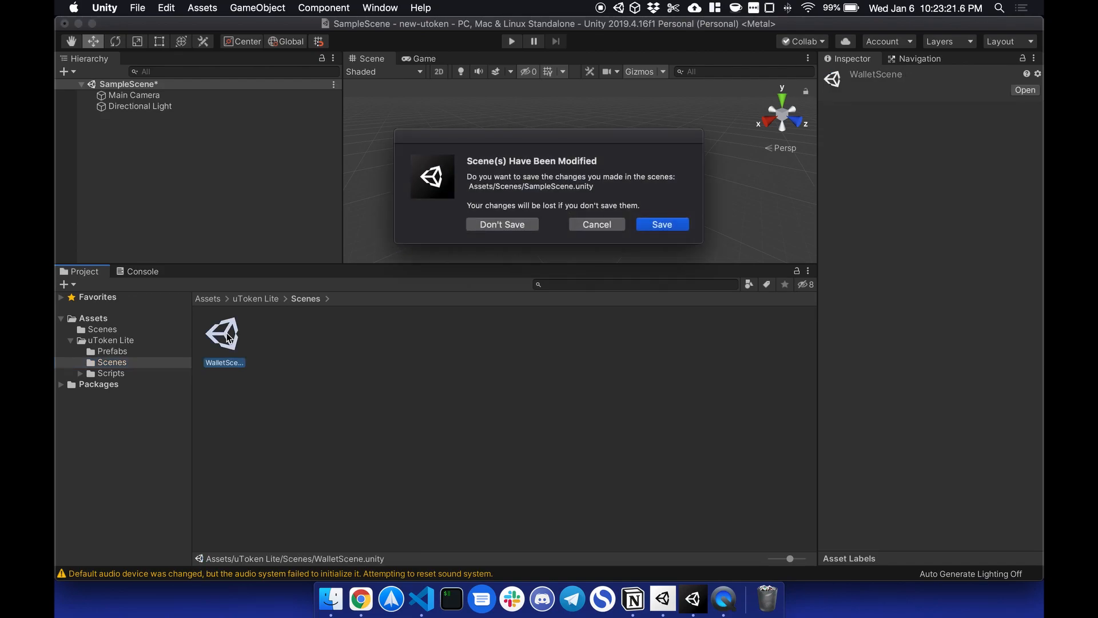
click(501, 224)
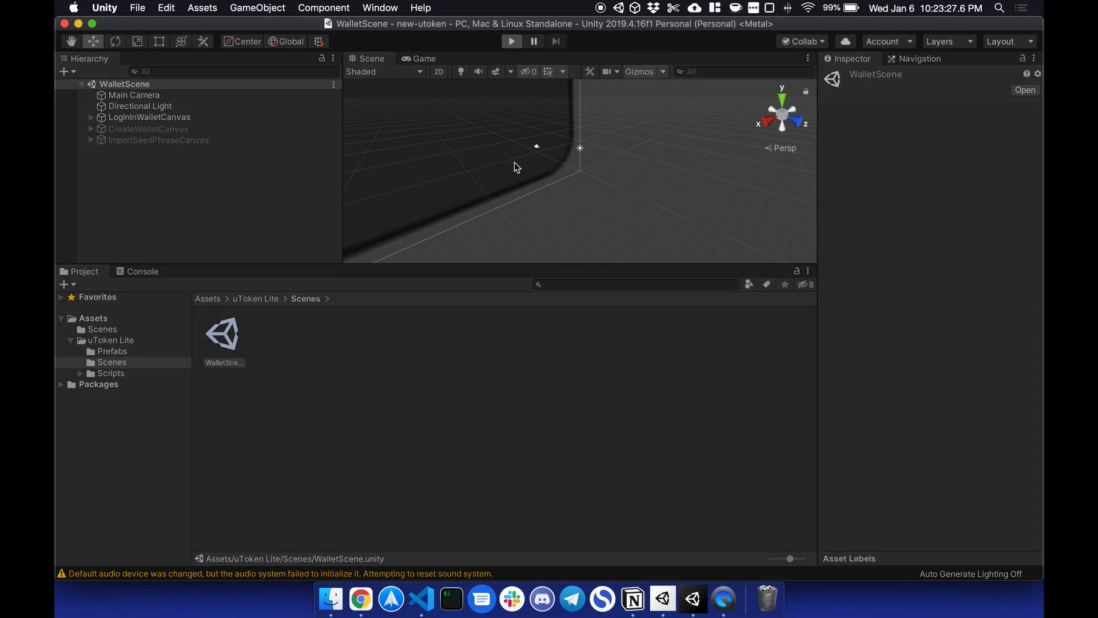
click(511, 41)
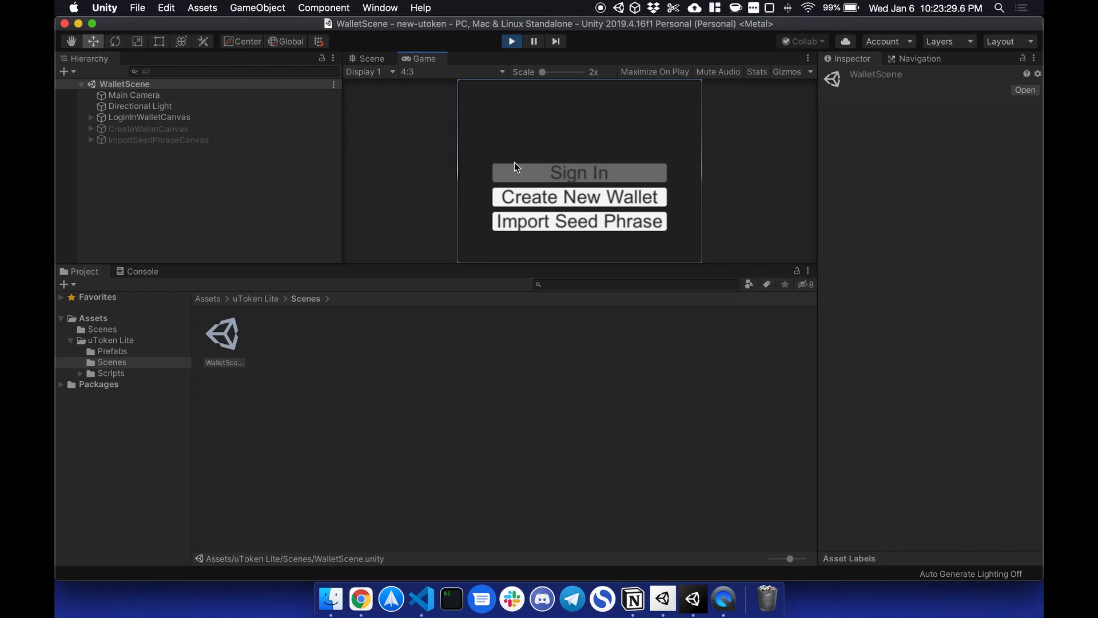
mouse_move(548, 184)
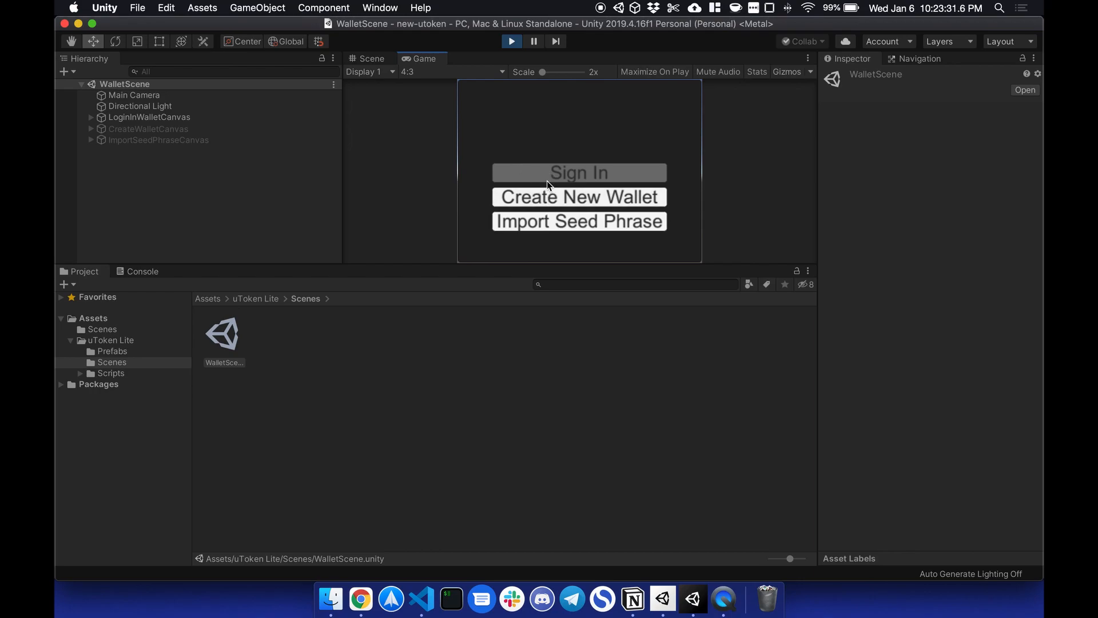
mouse_move(590, 180)
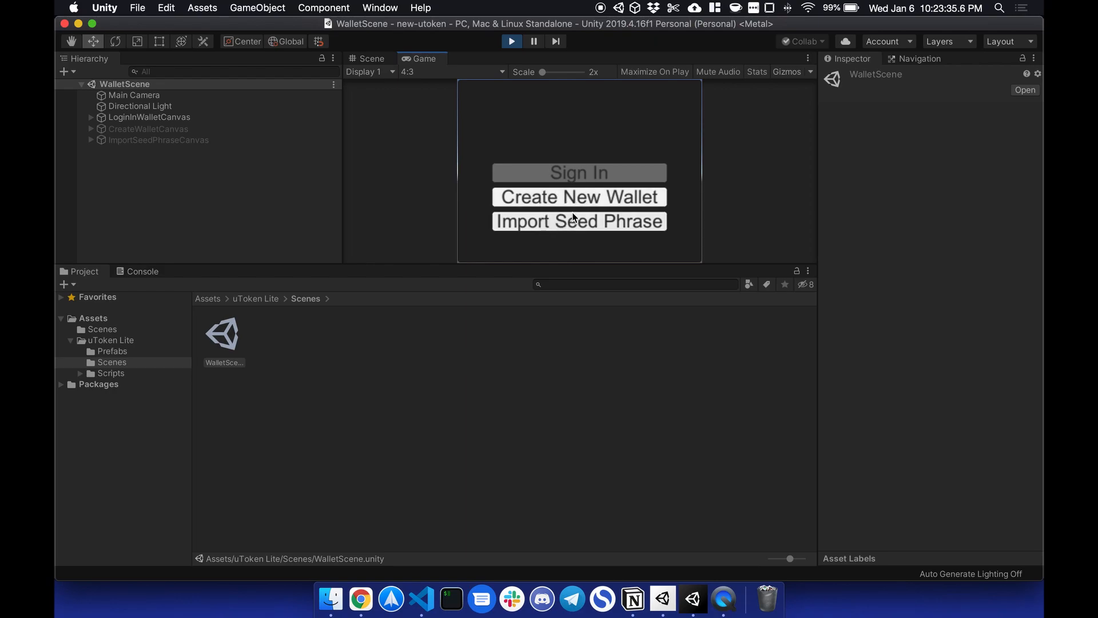
Create a new wallet to reveal its seed phrase, return, and choose Import Seed Phrase.
click(579, 197)
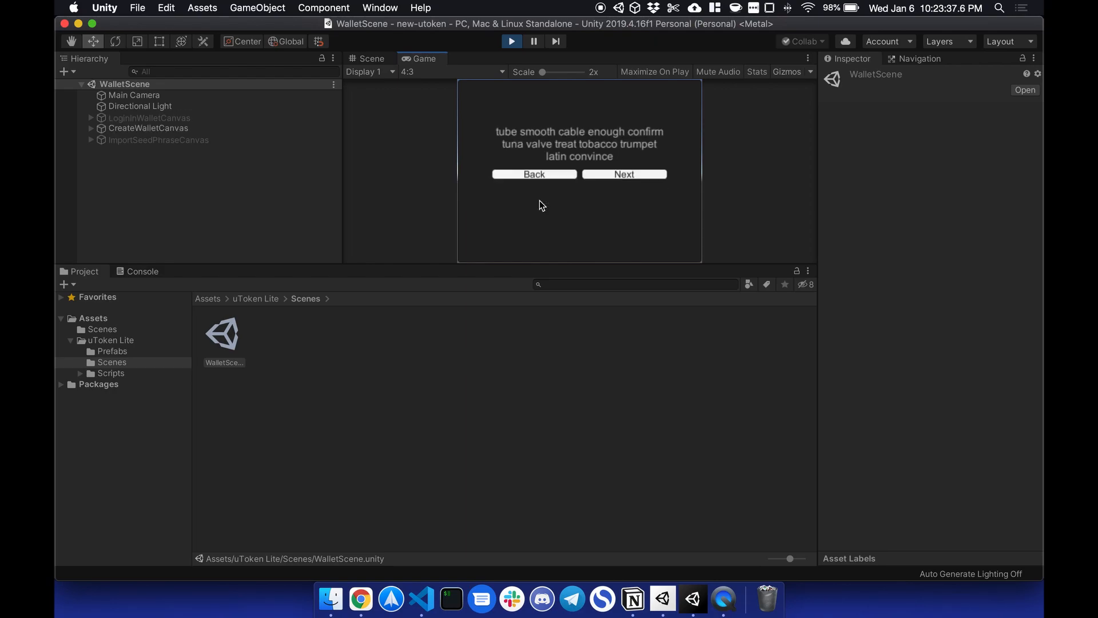
mouse_move(572, 148)
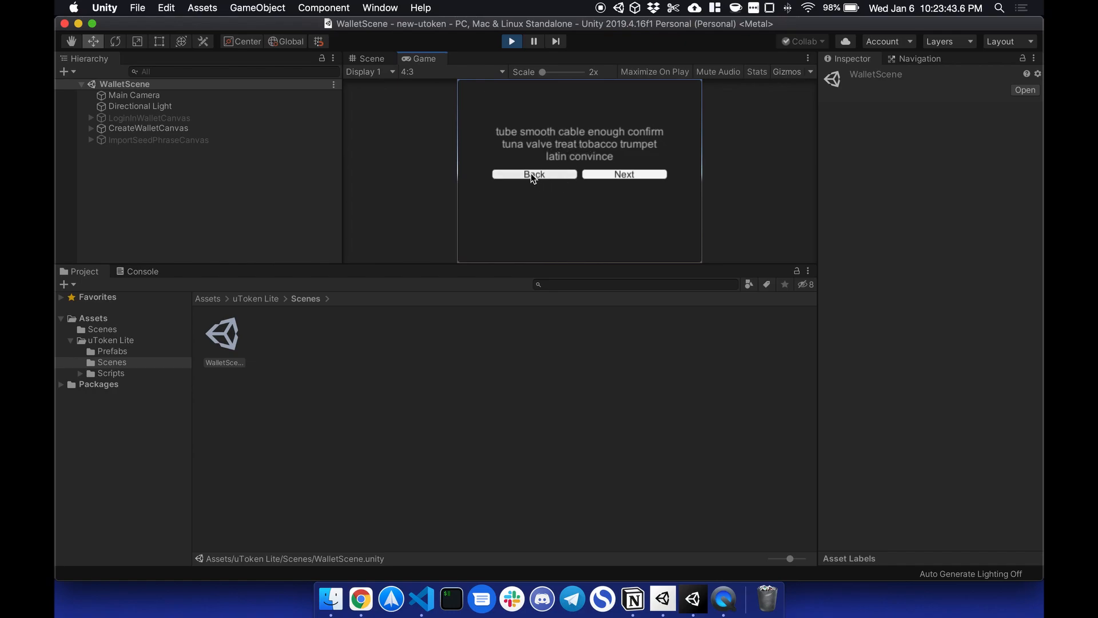
click(534, 174)
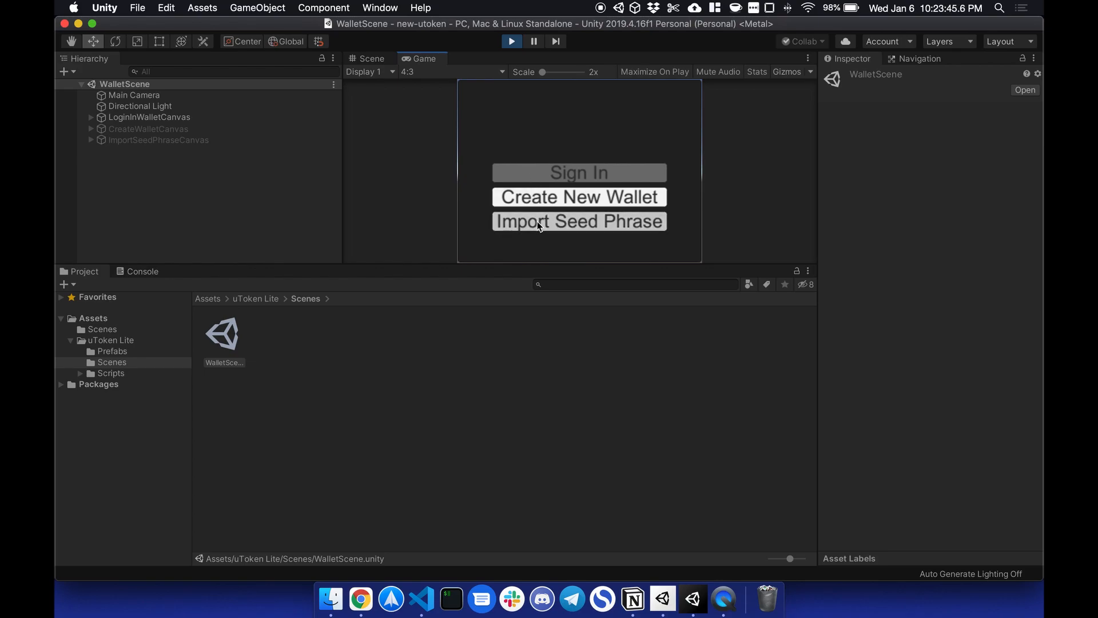
click(579, 221)
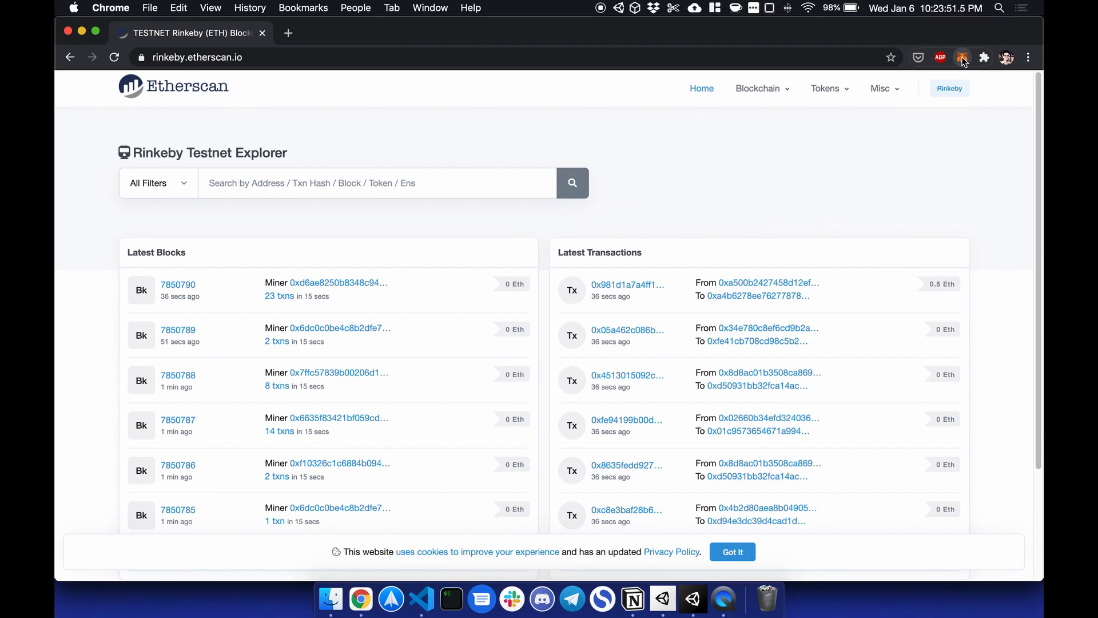
Reveal the MetaMask seed phrase via Security & Privacy with the password and copy it.
click(962, 57)
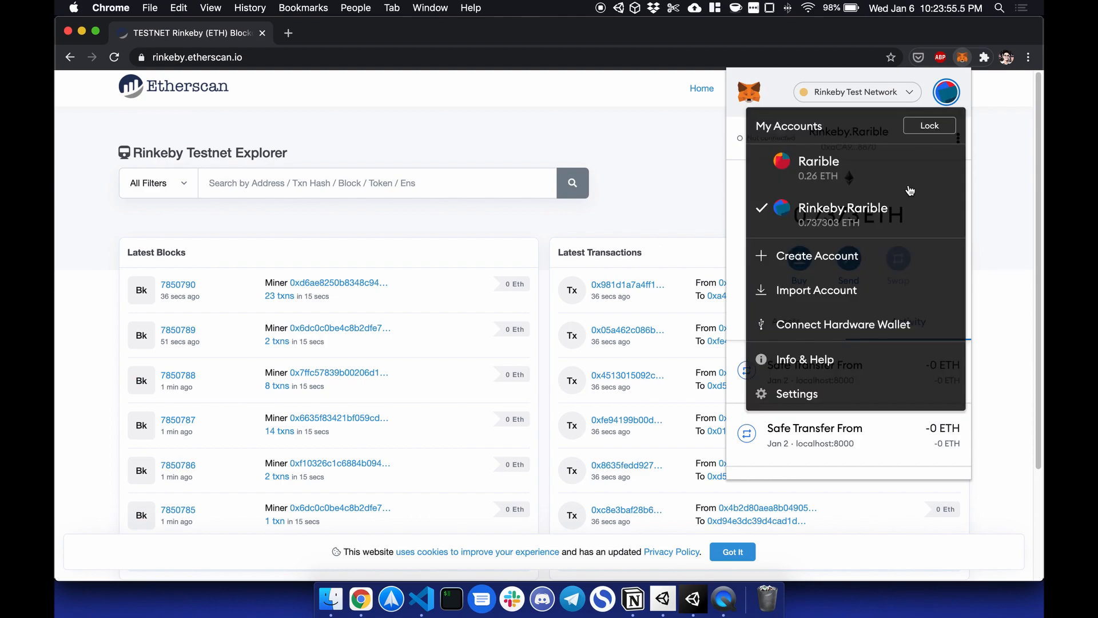
click(796, 393)
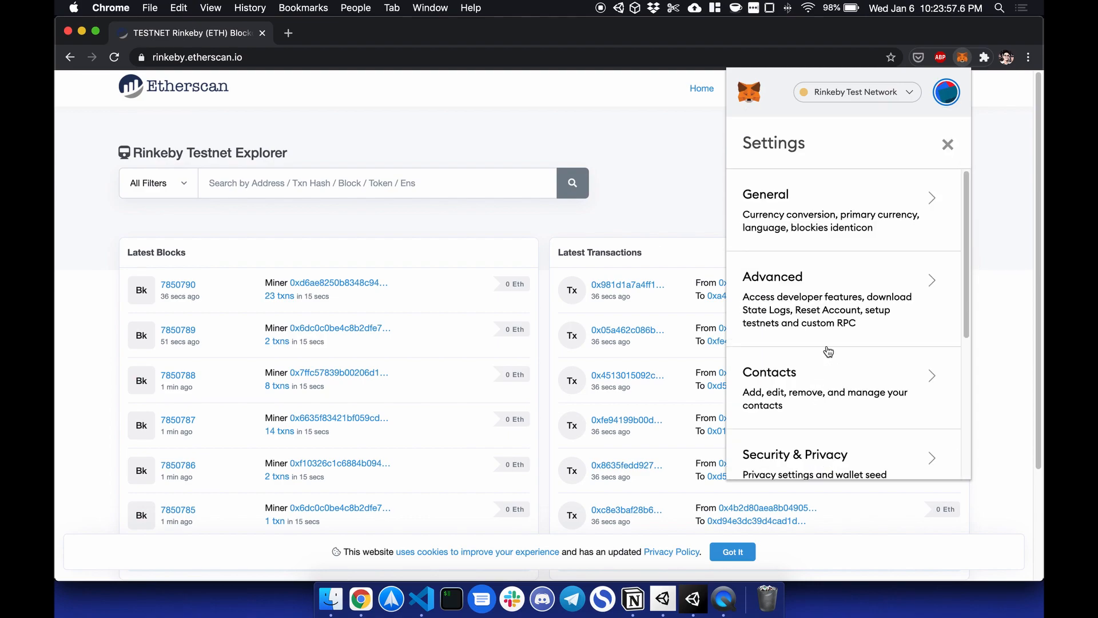
click(795, 454)
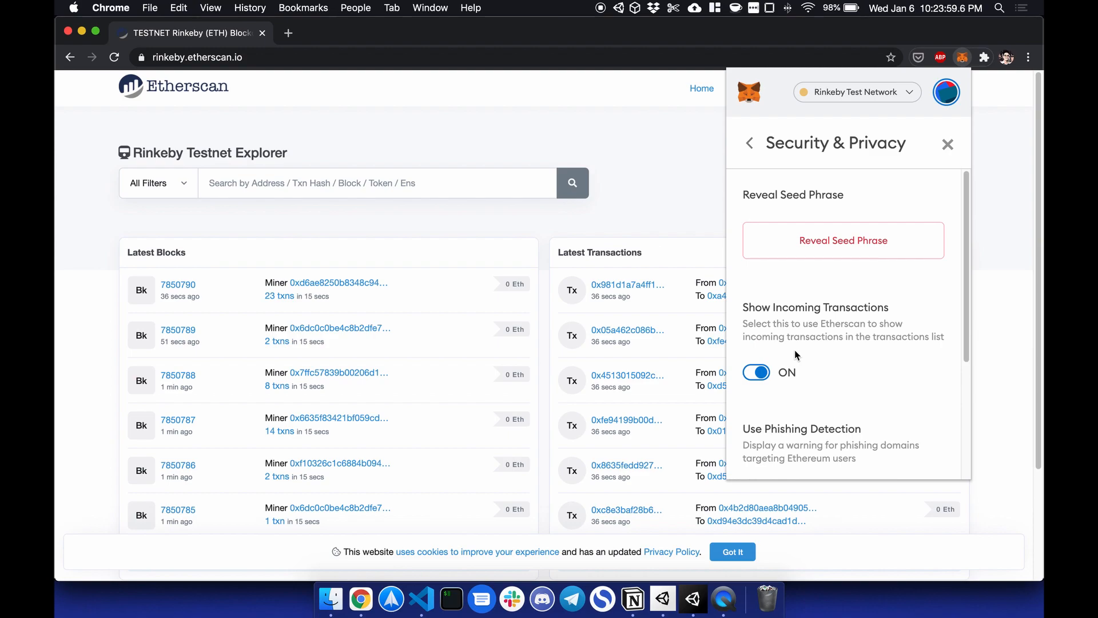
click(843, 241)
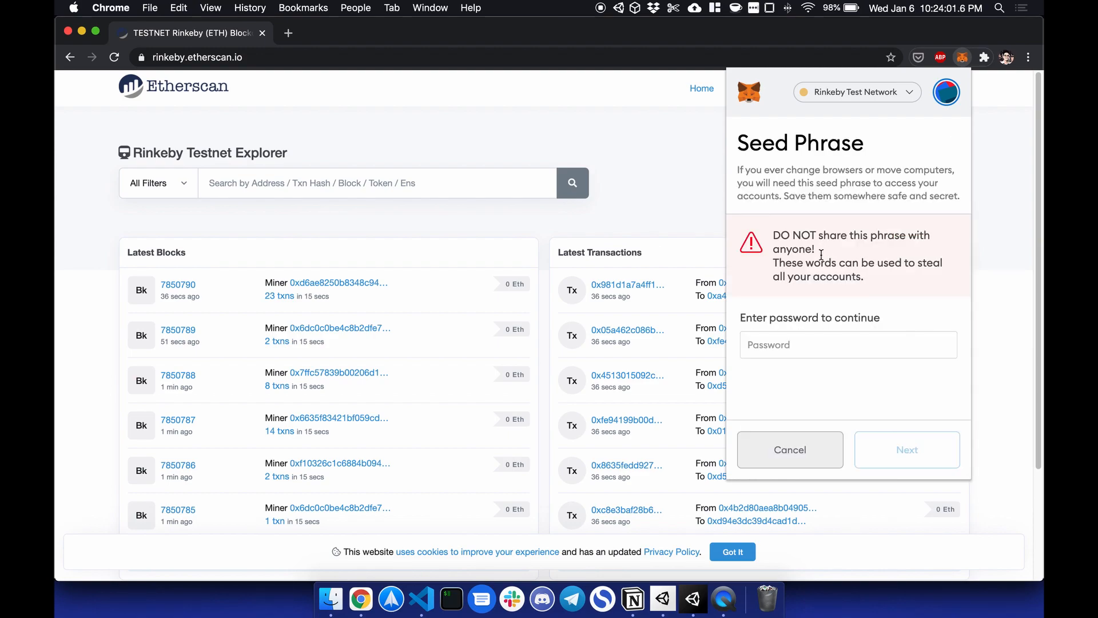
text(•••)
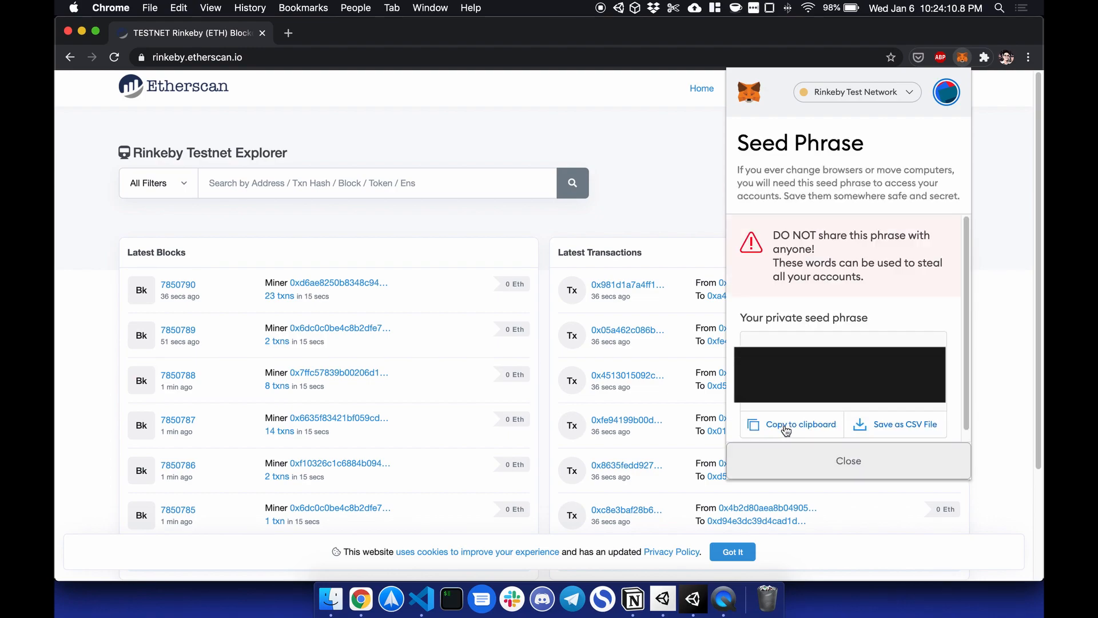
click(790, 424)
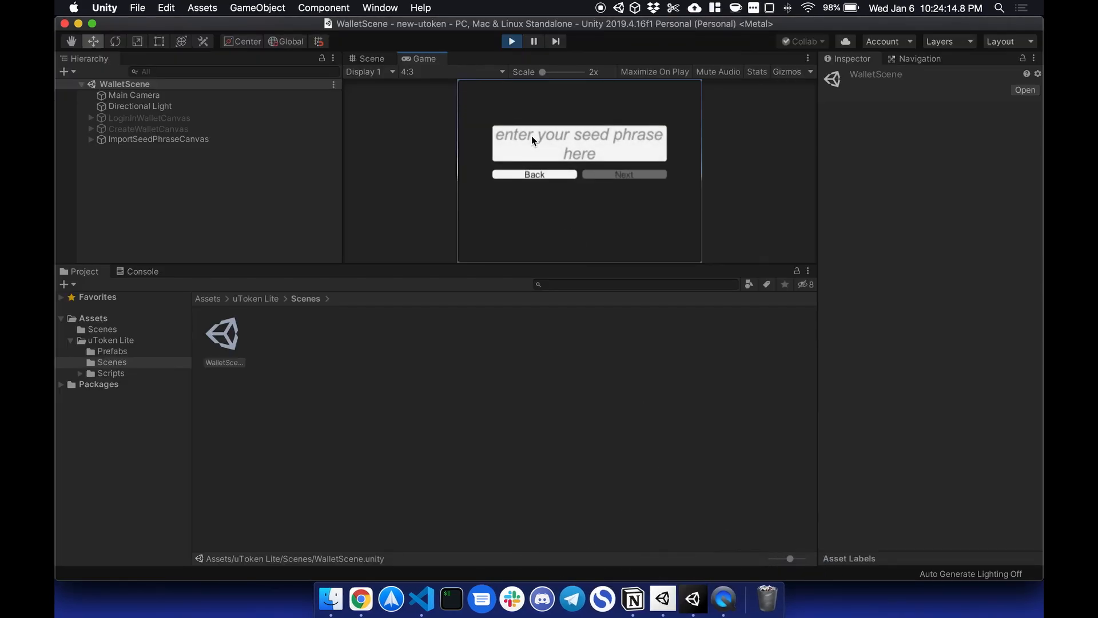
Submit the pasted seed phrase, read the scene-not-in-build console error, and reach the File menu.
click(579, 143)
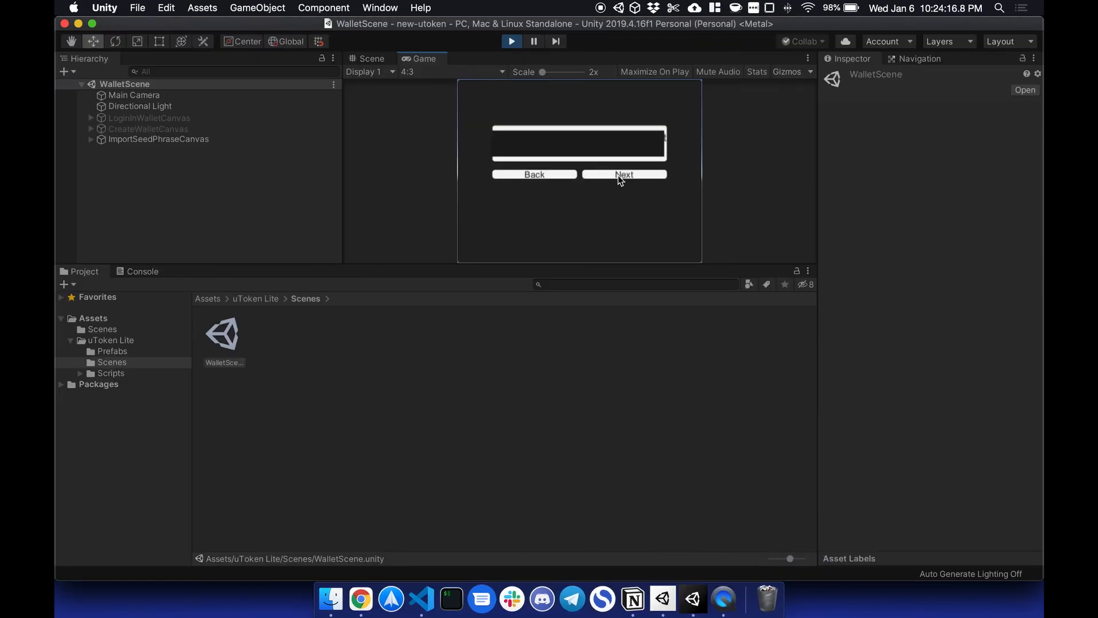
click(625, 173)
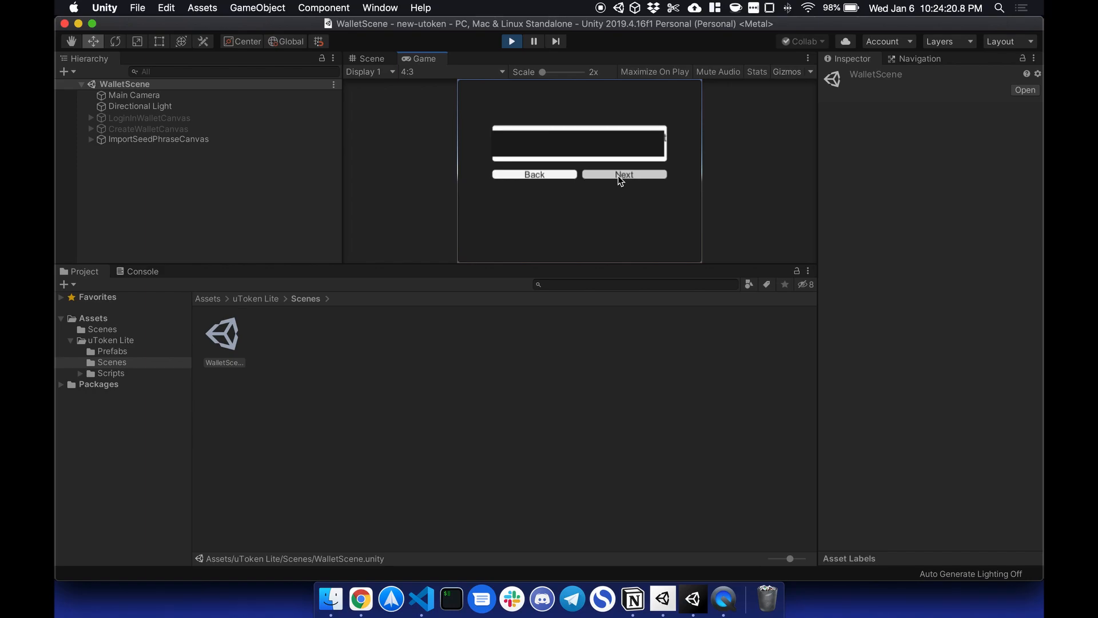
click(369, 59)
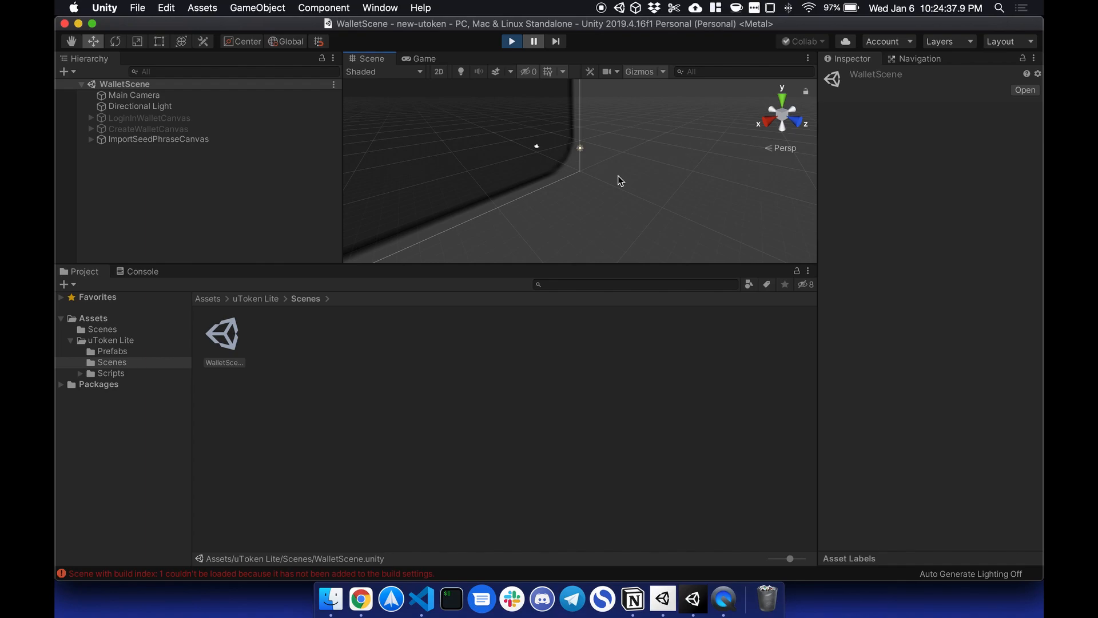
click(142, 271)
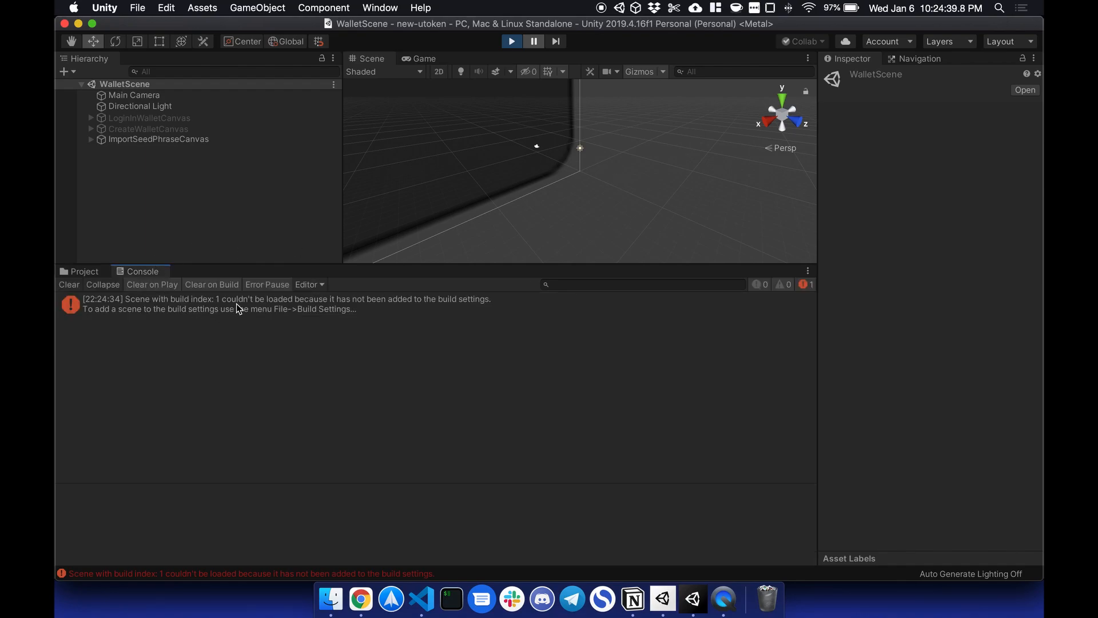
click(137, 8)
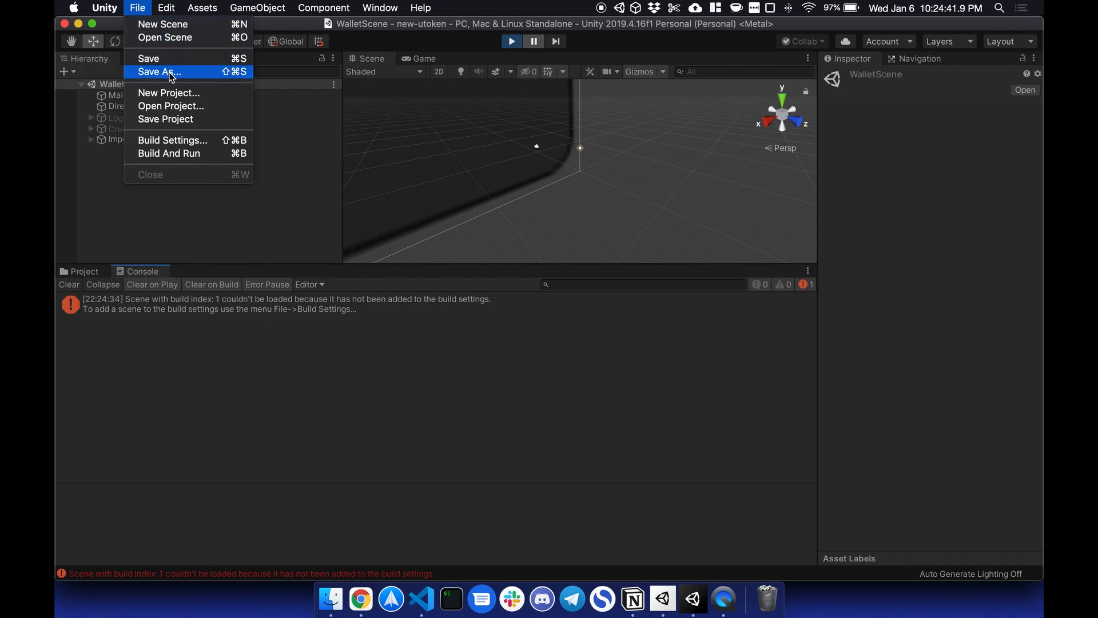
mouse_move(161, 144)
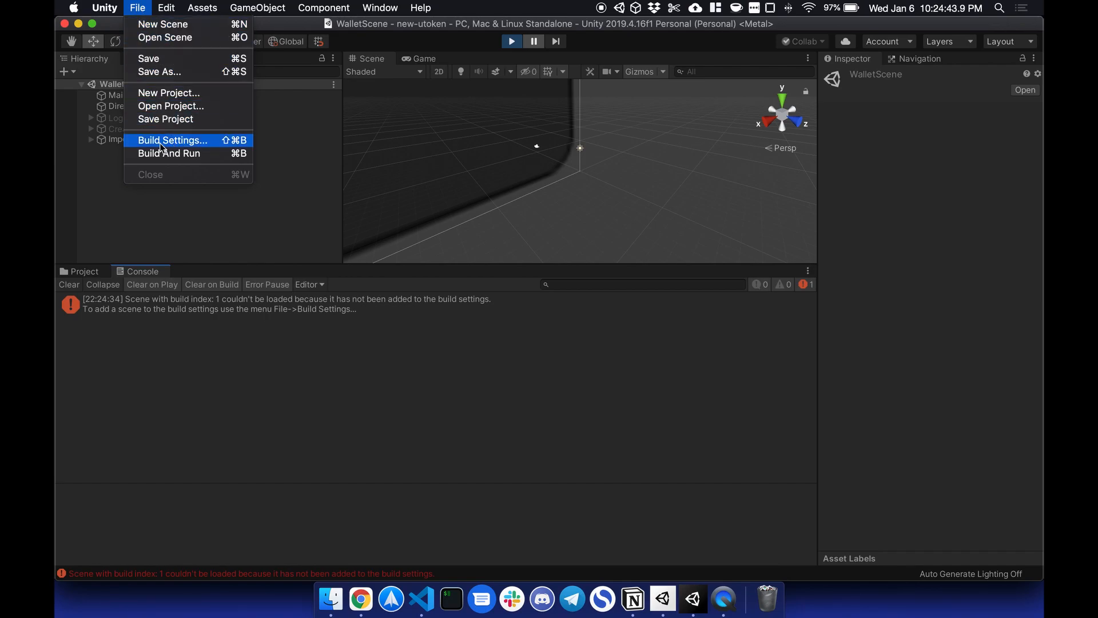
Add the open WalletScene to Build Settings at index 0 and close the window.
click(172, 139)
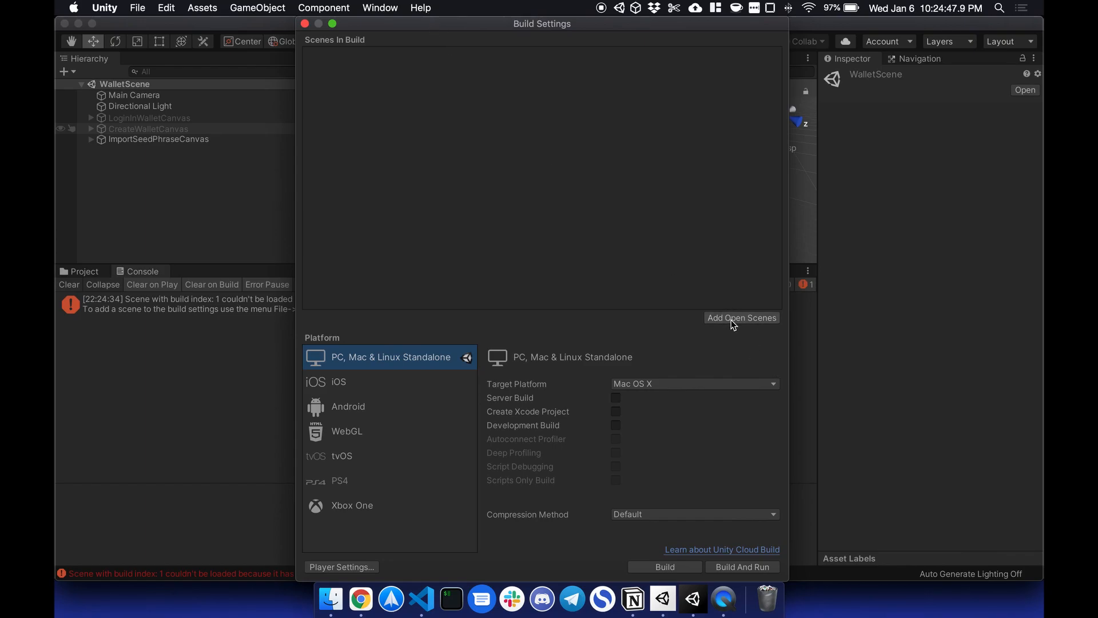
click(741, 317)
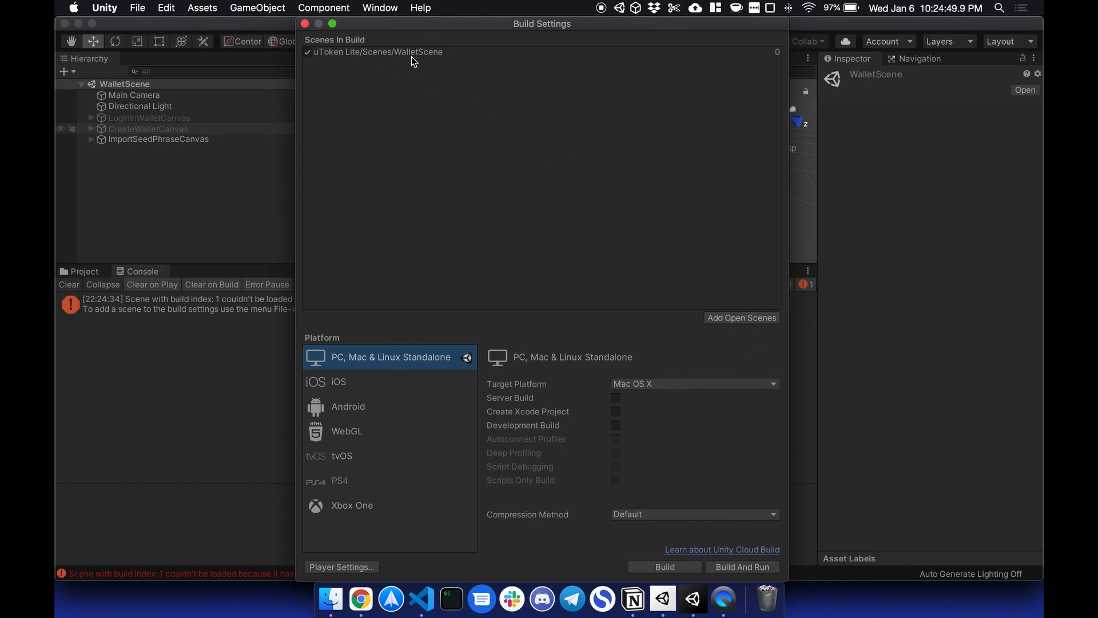
mouse_move(383, 137)
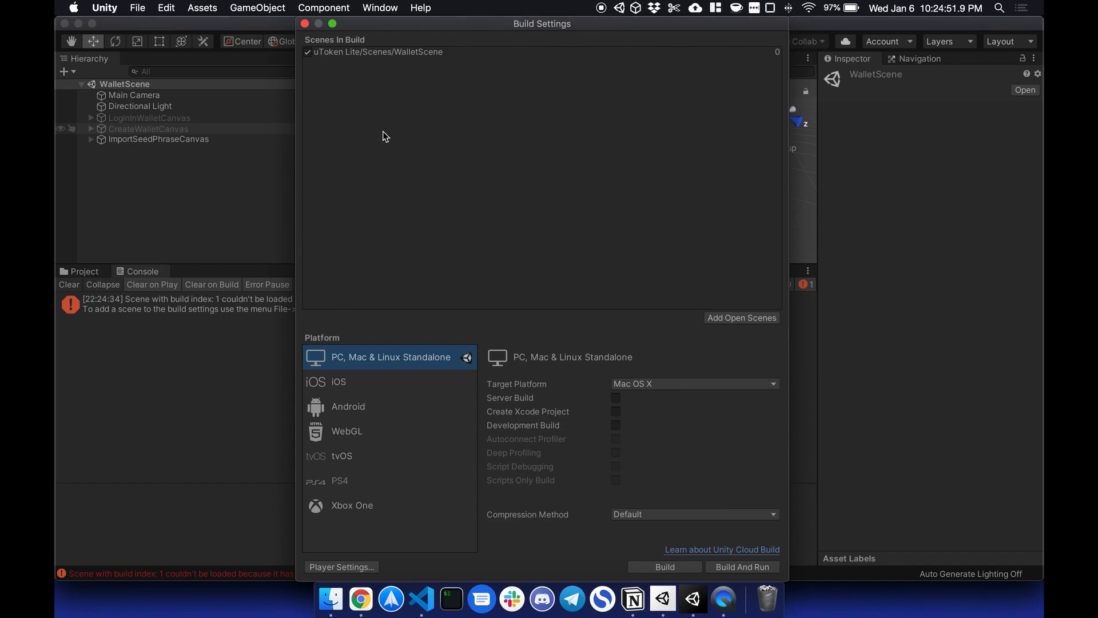
mouse_move(378, 122)
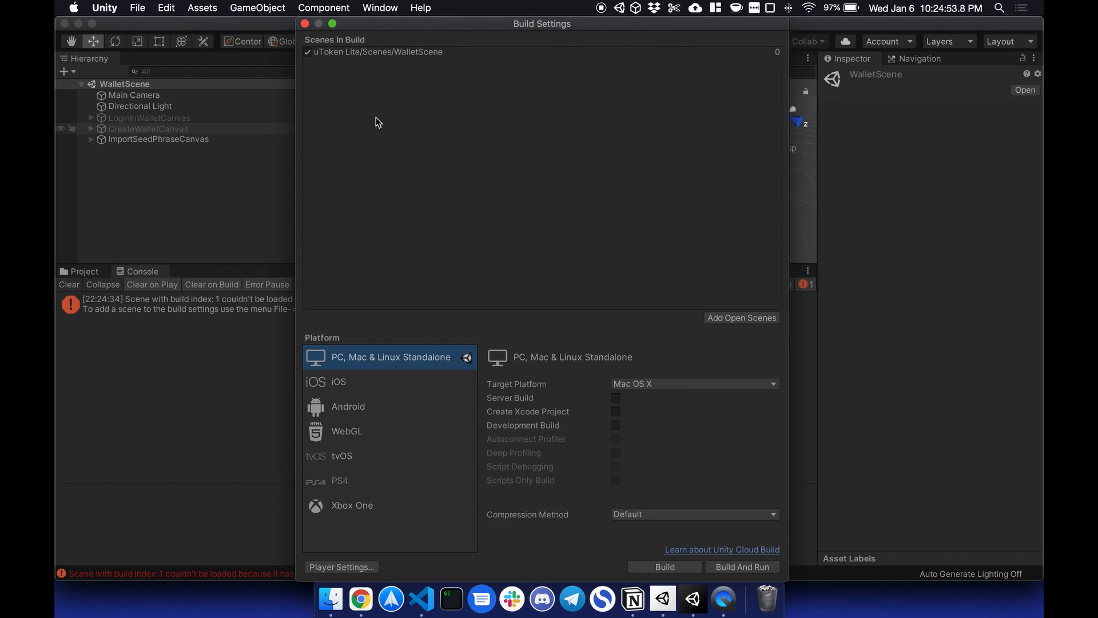
click(304, 23)
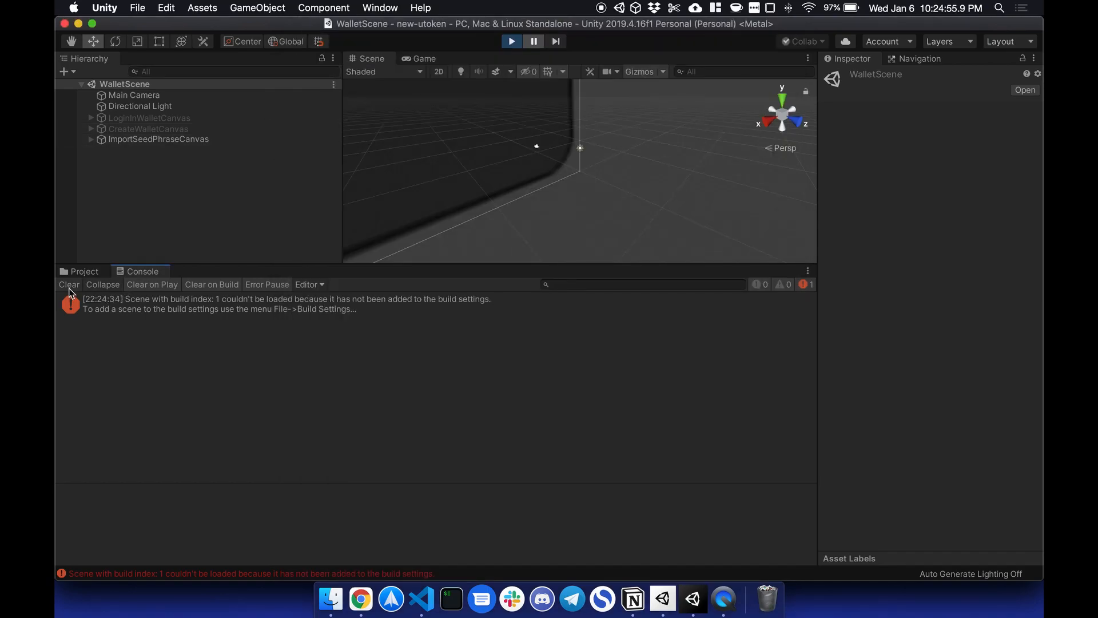
Return to the Project view, the Scenes folder, and the uToken Lite Prefabs folder.
click(82, 271)
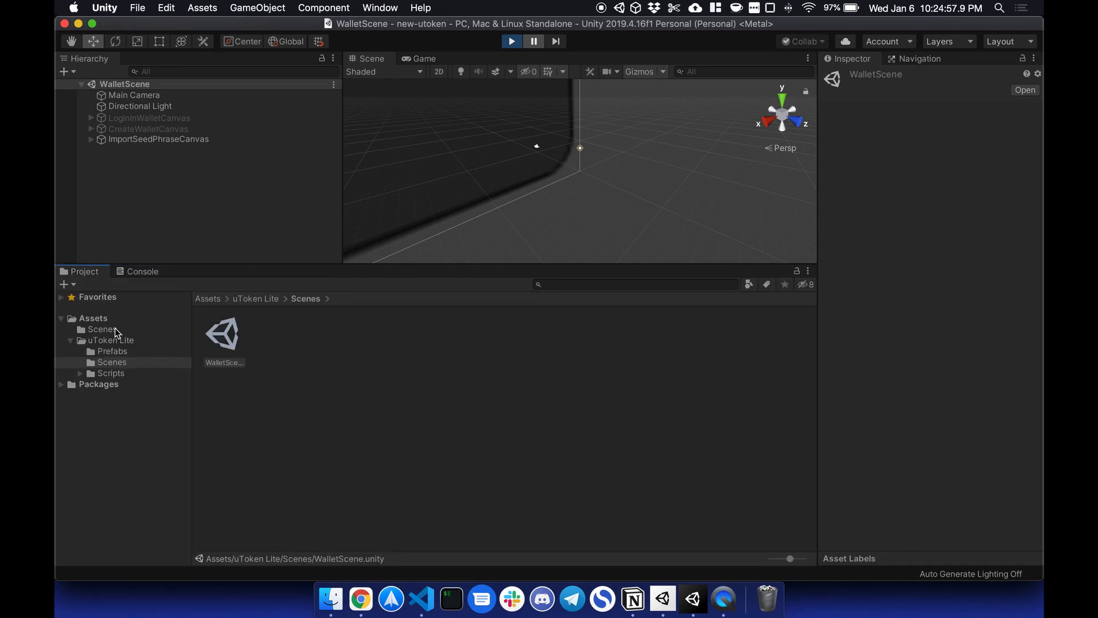
click(102, 329)
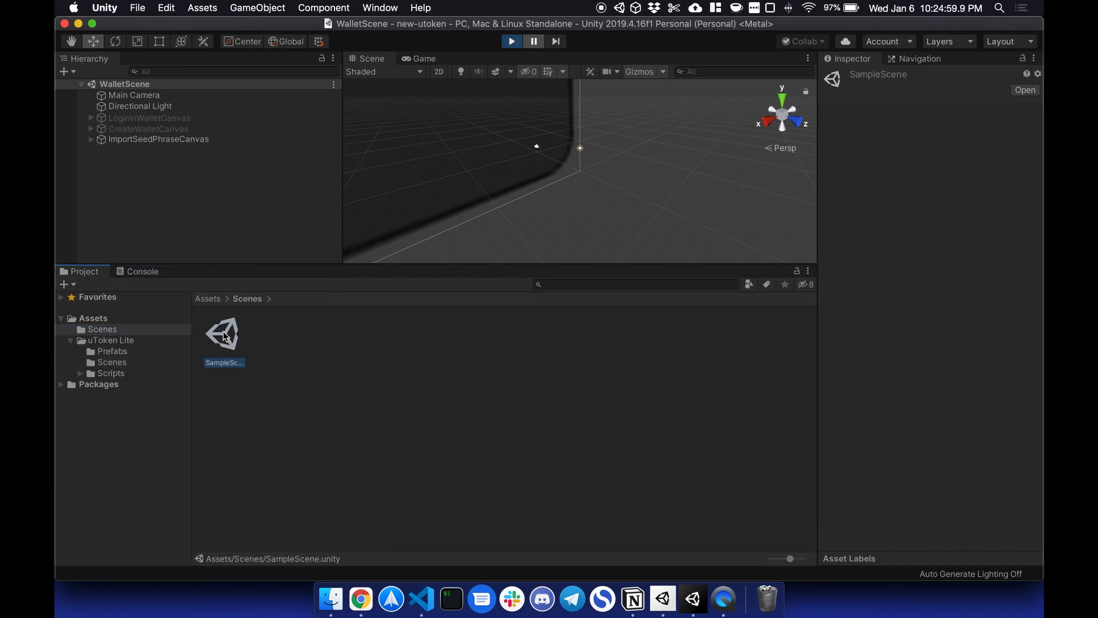
click(112, 351)
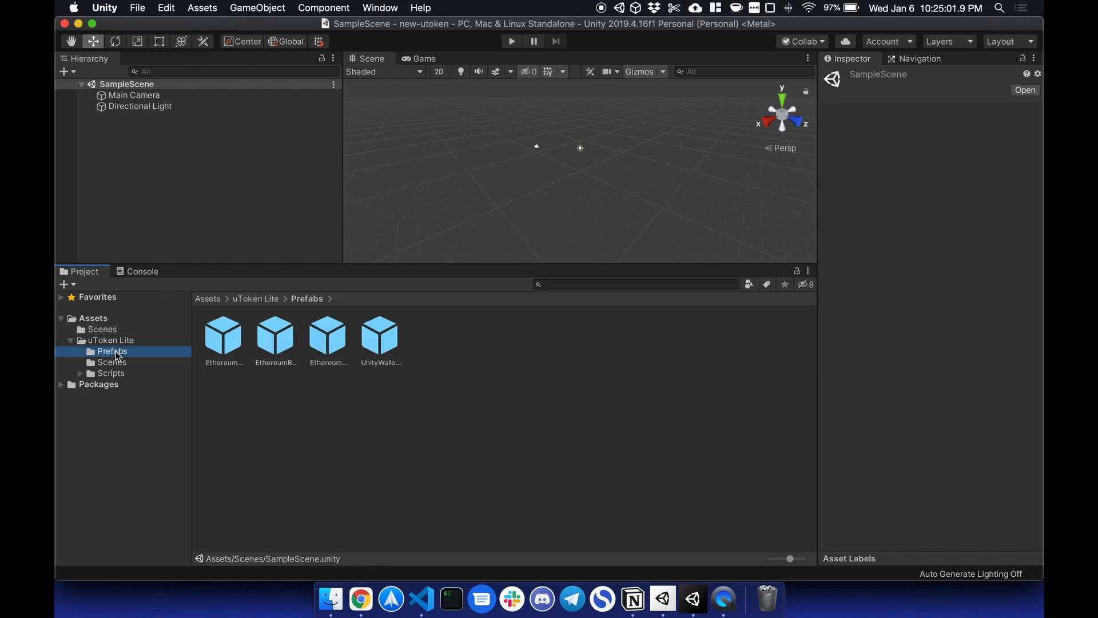
mouse_move(357, 354)
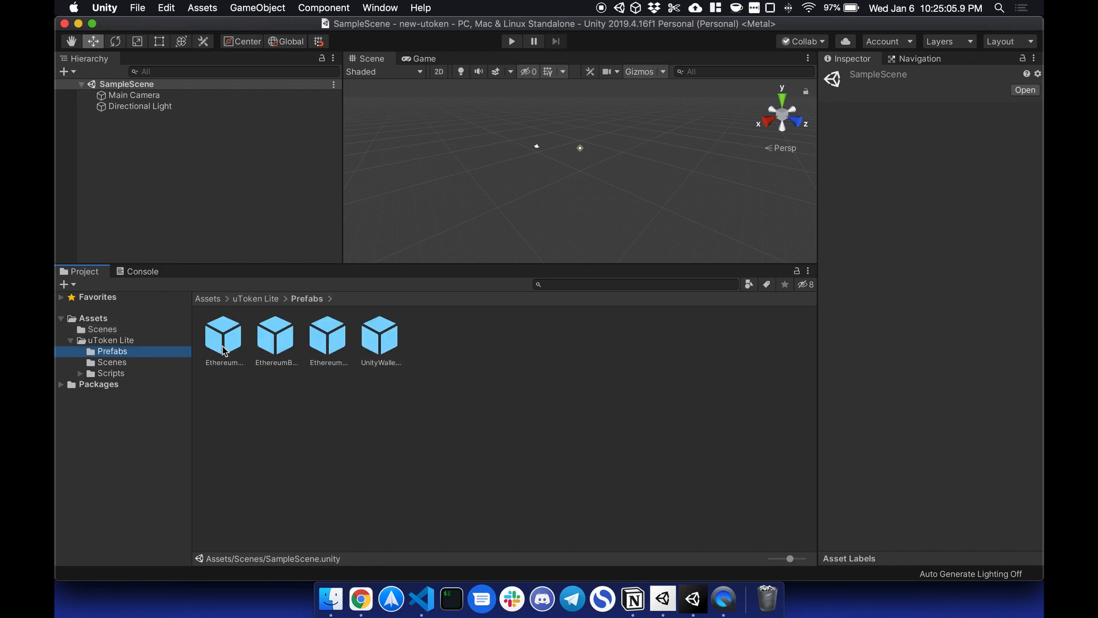
Inspect the BalanceOf, BlockHeight and Send example prefabs, then place BlockHeight in the scene.
click(223, 333)
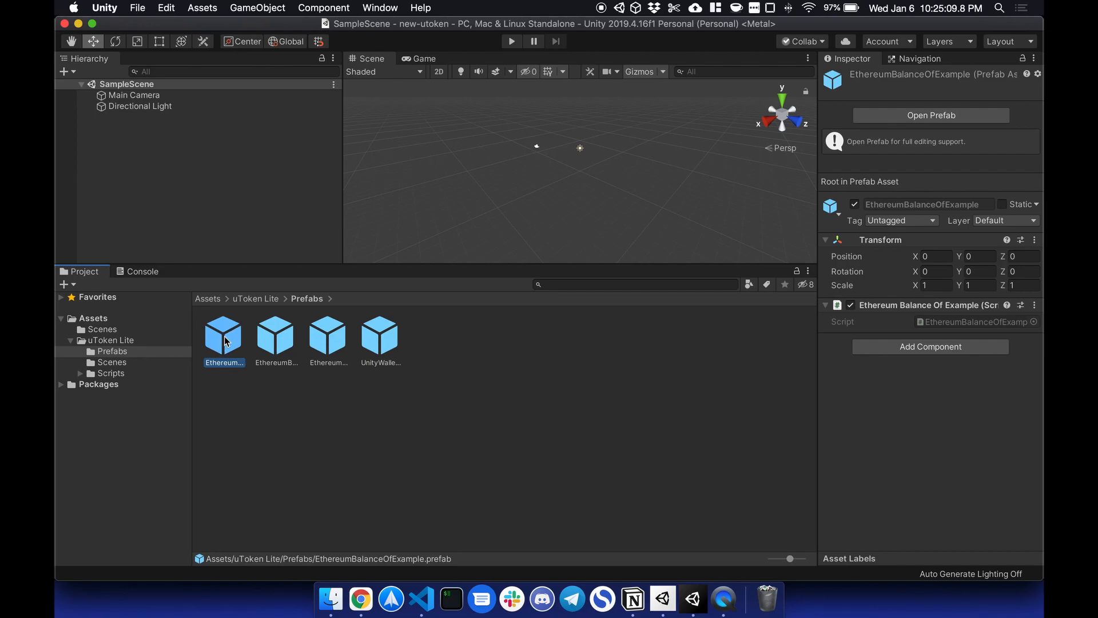
click(275, 335)
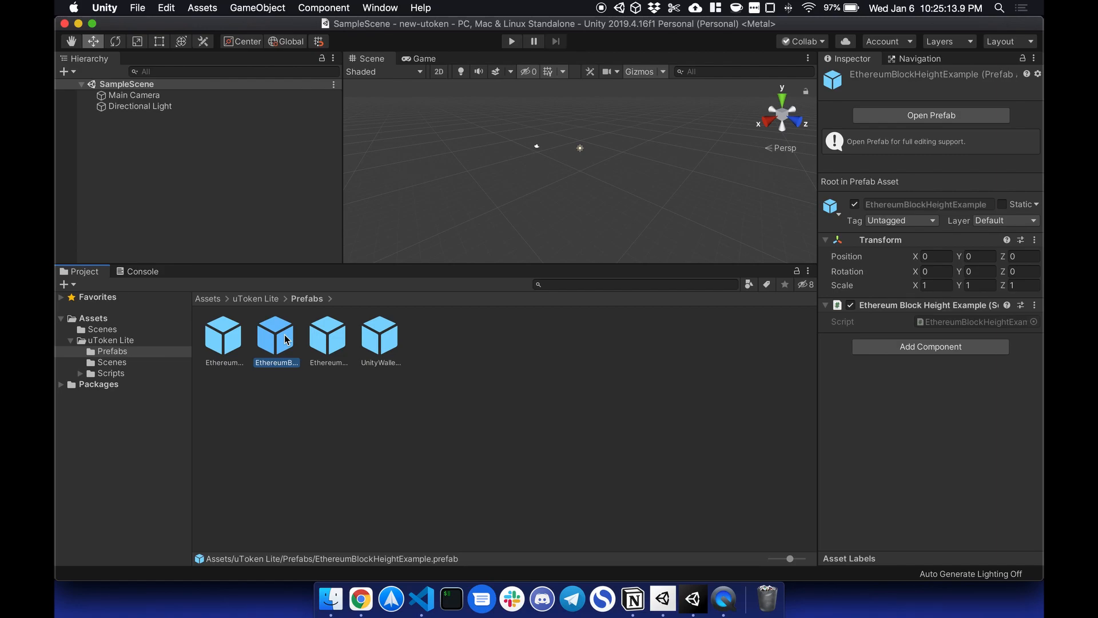
click(328, 335)
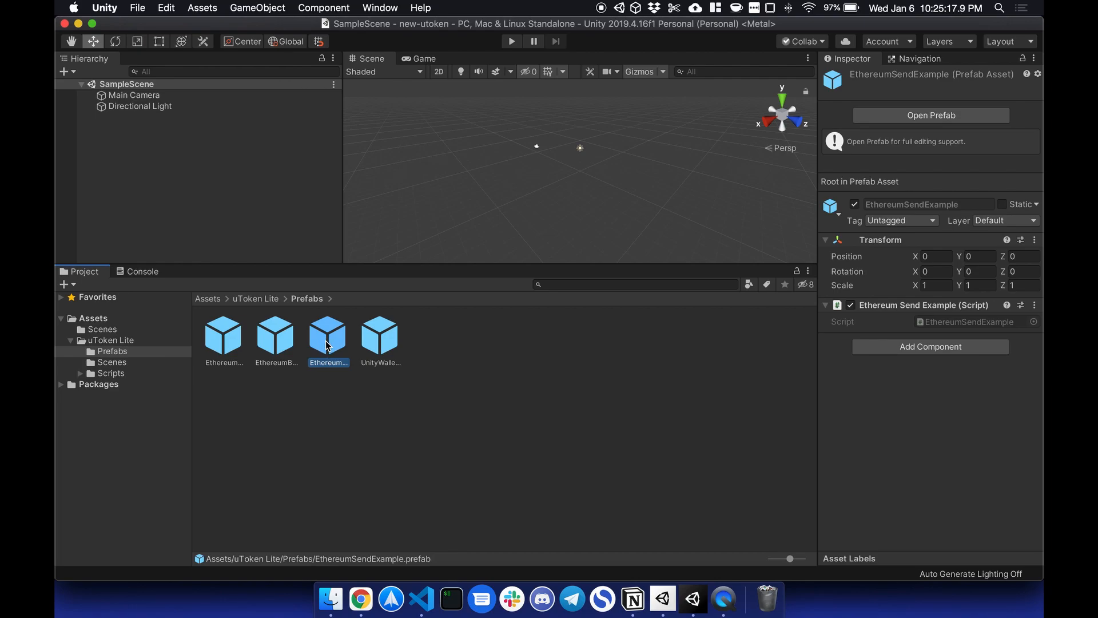
click(274, 335)
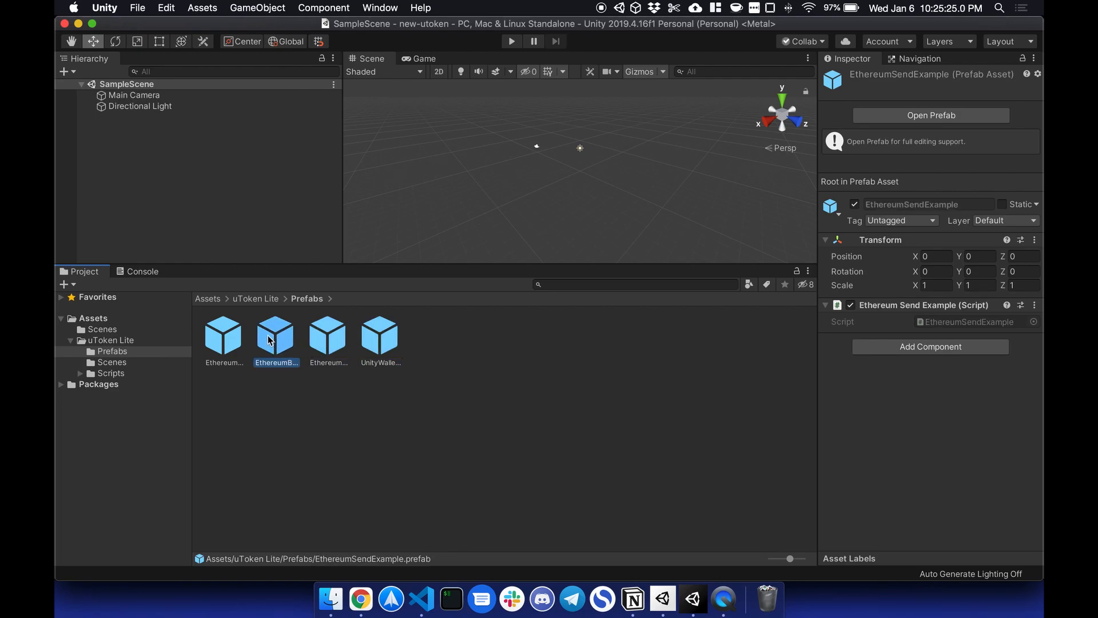
click(275, 334)
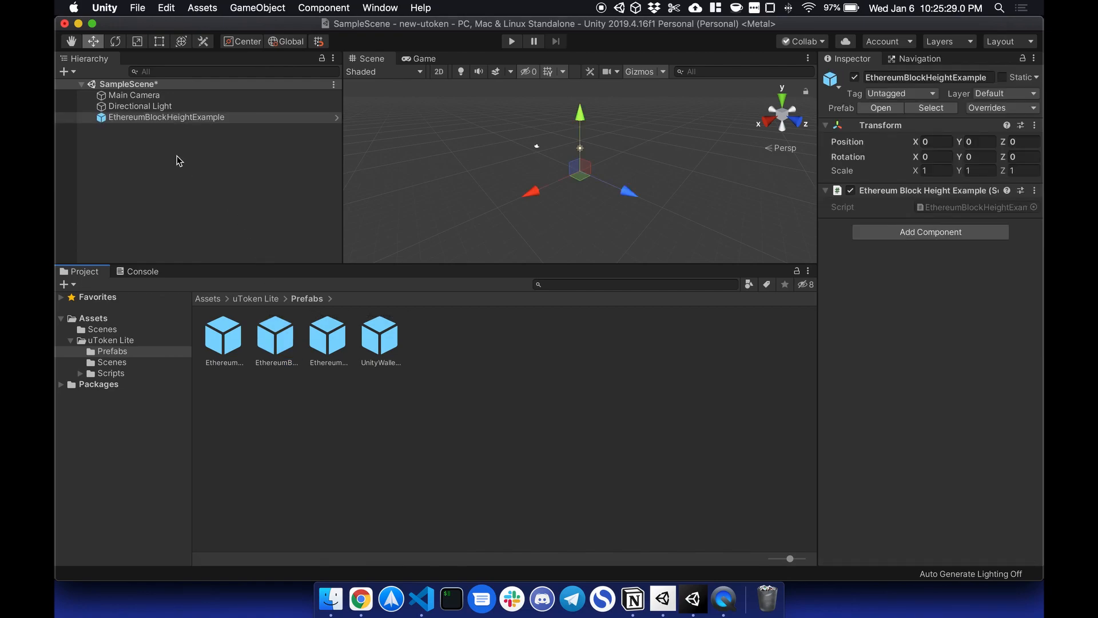
Run the block-height example, read block 7850853 in the console, and stop play mode.
click(510, 41)
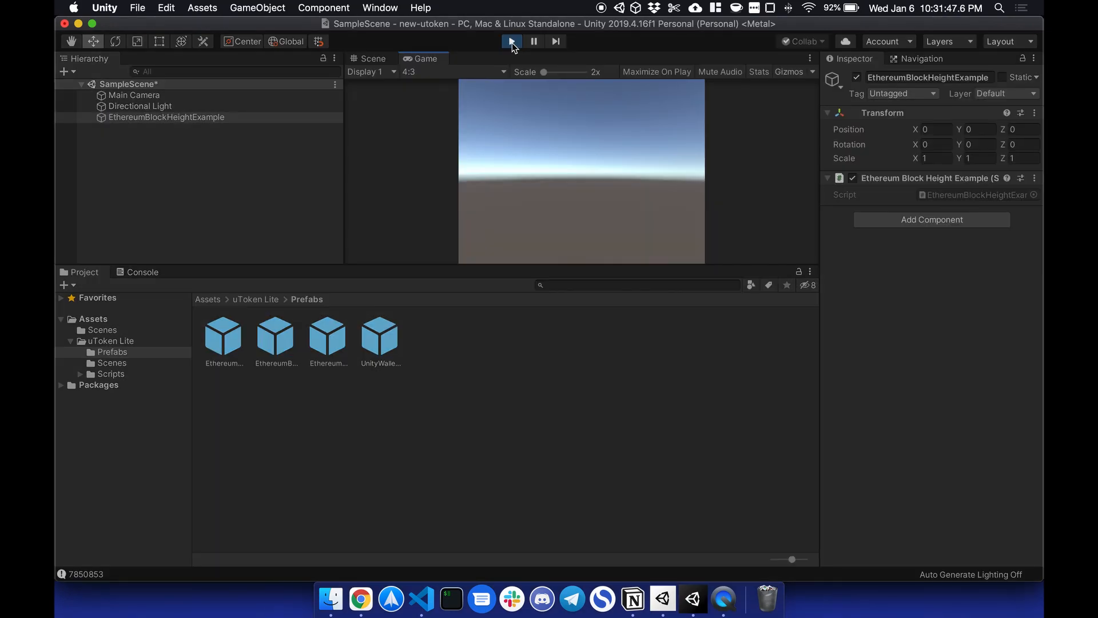
click(143, 272)
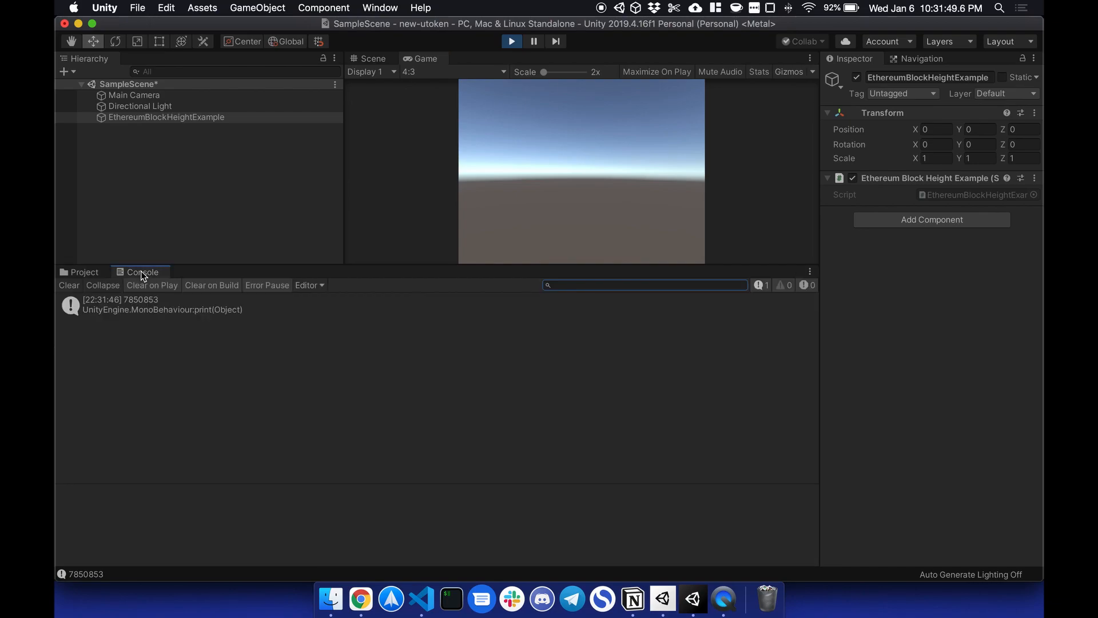
mouse_move(644, 217)
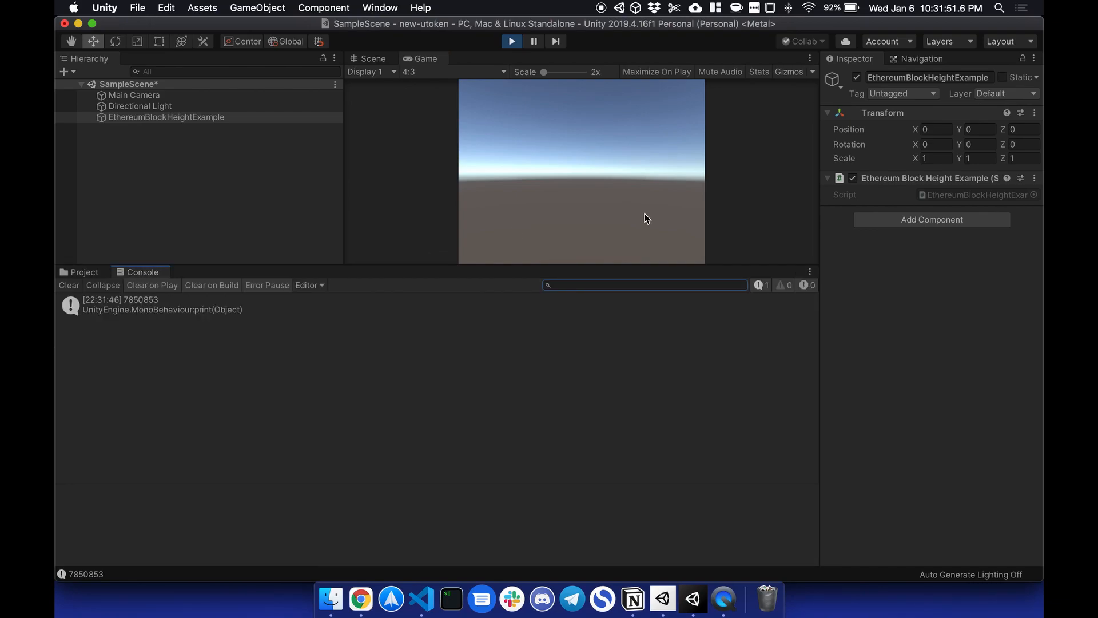
click(360, 598)
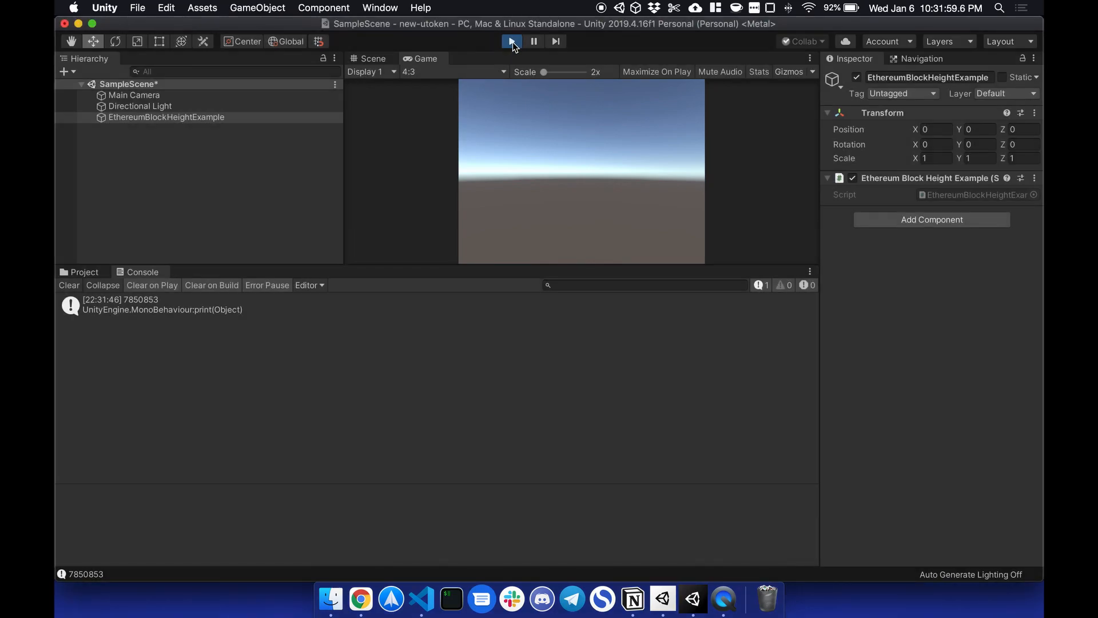
click(511, 41)
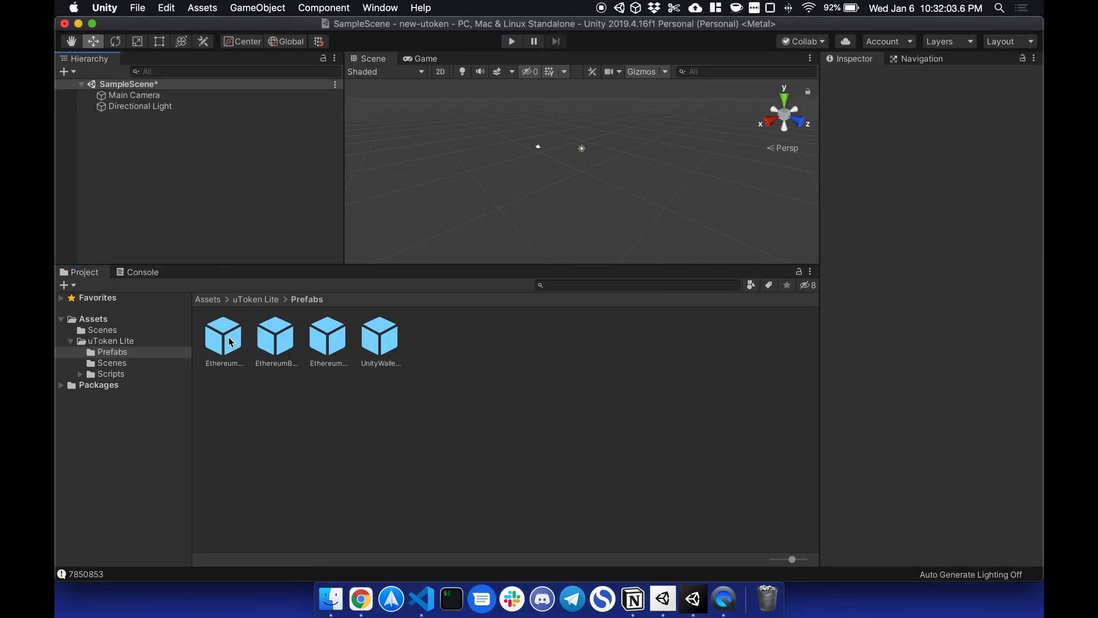
Add EthereumBalanceOfExample to the scene and run it, showing 0.737303057 ETH in the console.
click(223, 336)
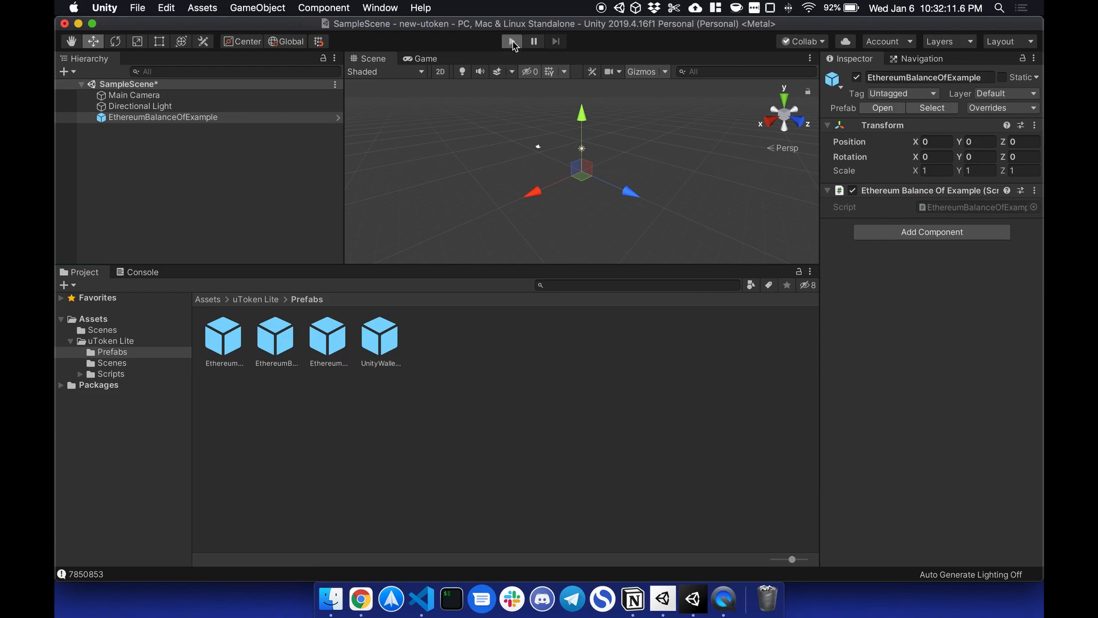
click(512, 41)
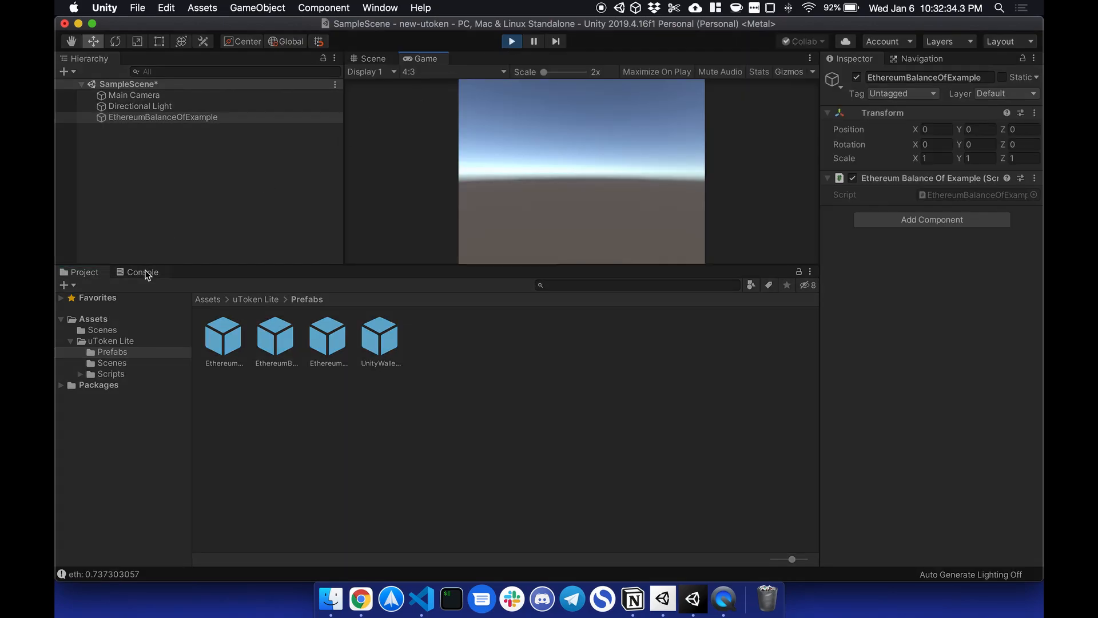
click(142, 272)
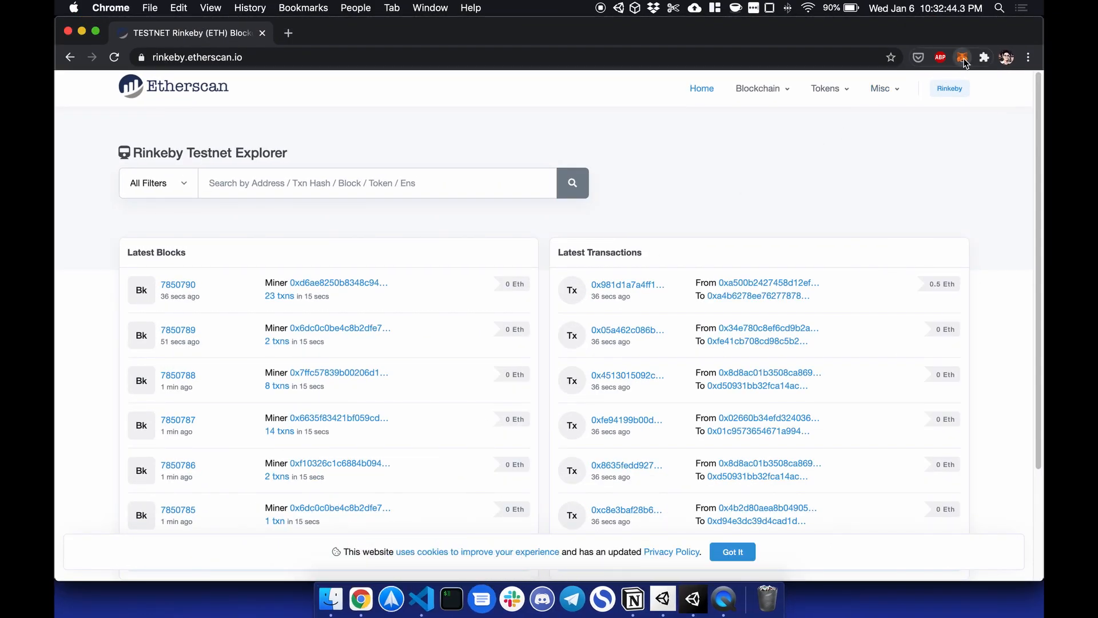
Minimise the Chrome window showing Rinkeby Etherscan to return to Unity.
click(962, 57)
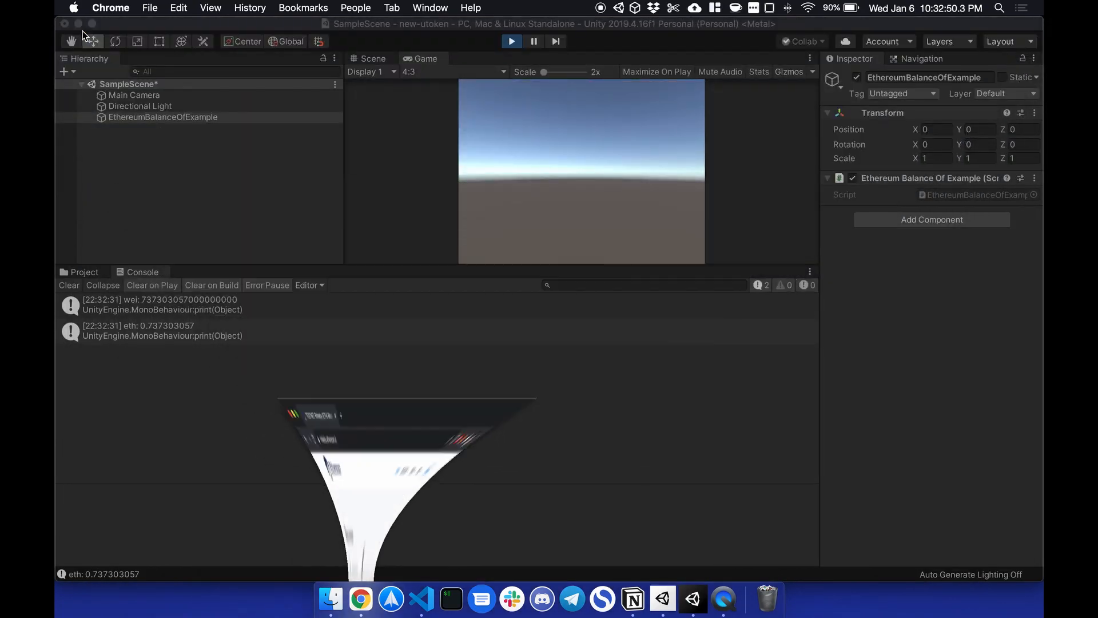
Stop the scene, show the uToken Lite prefabs and bring up the EthereumSendExample script.
click(84, 273)
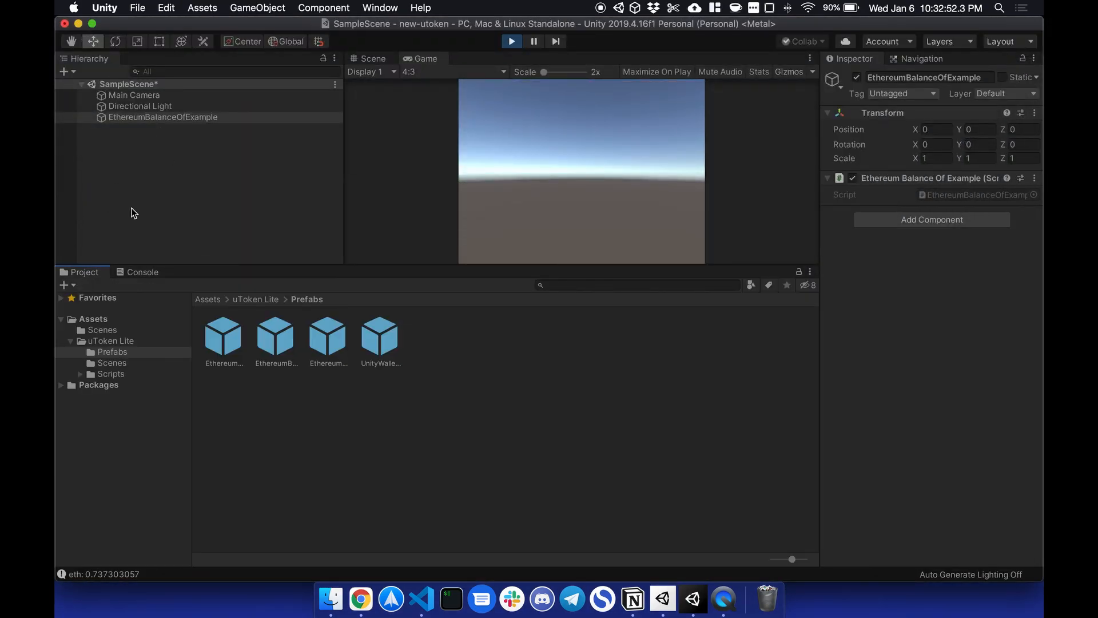
click(327, 334)
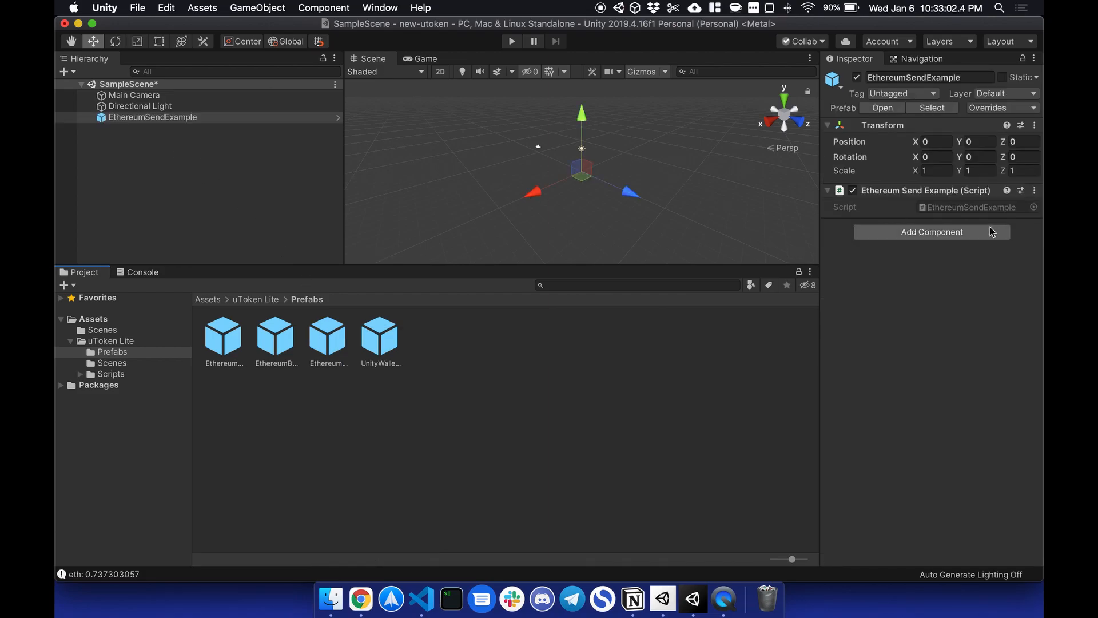
click(419, 598)
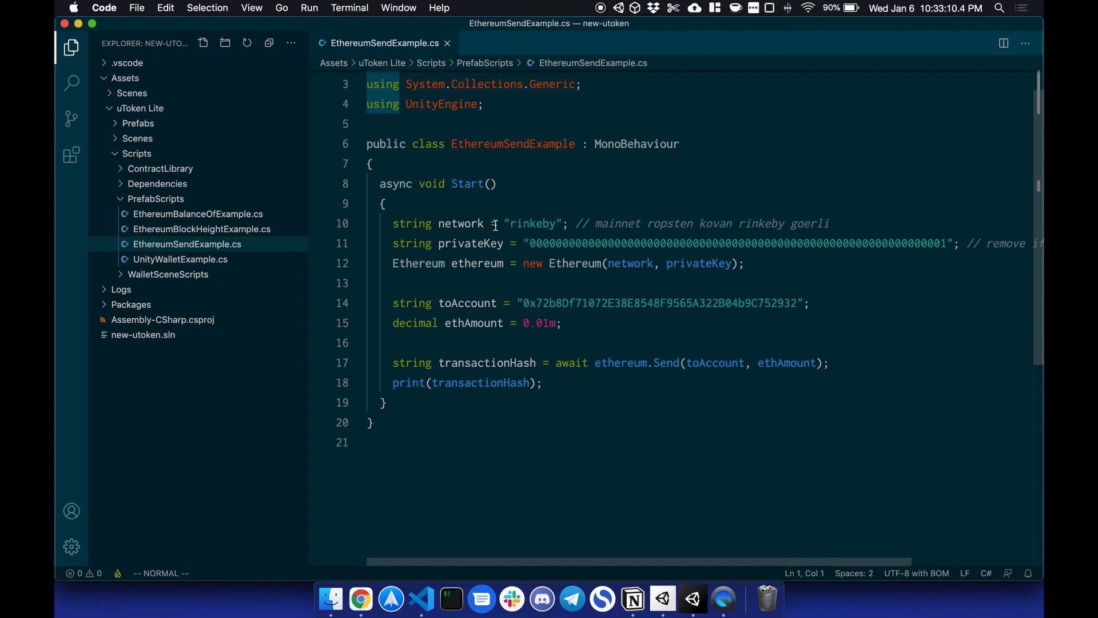
mouse_move(424, 229)
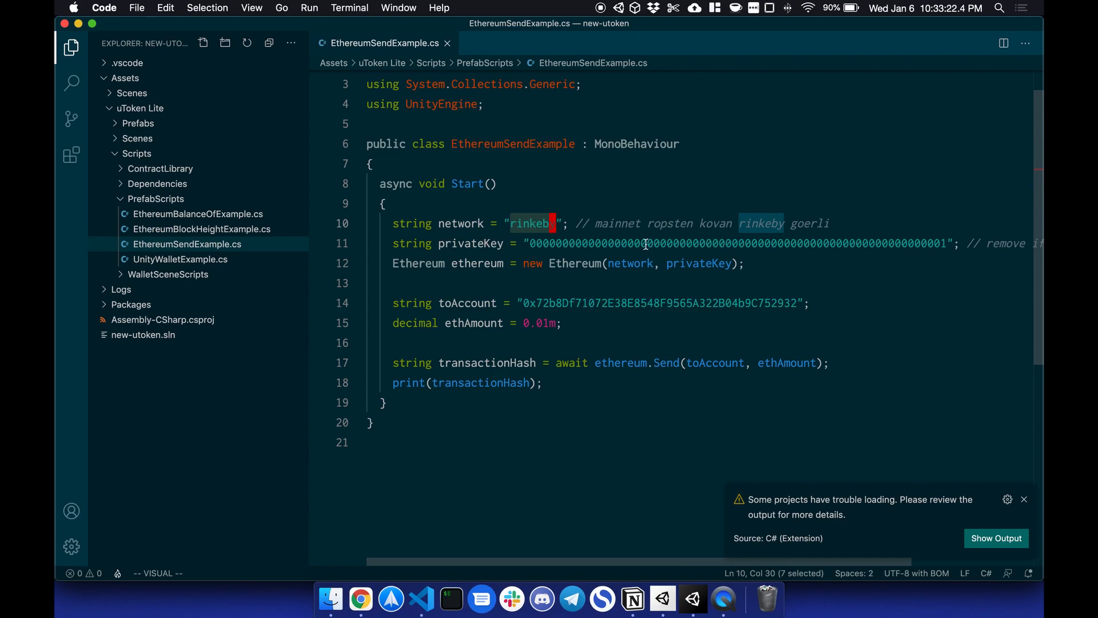
Delete the privateKey argument from new Ethereum(...) and save EthereumSendExample.cs.
scroll(right, 3)
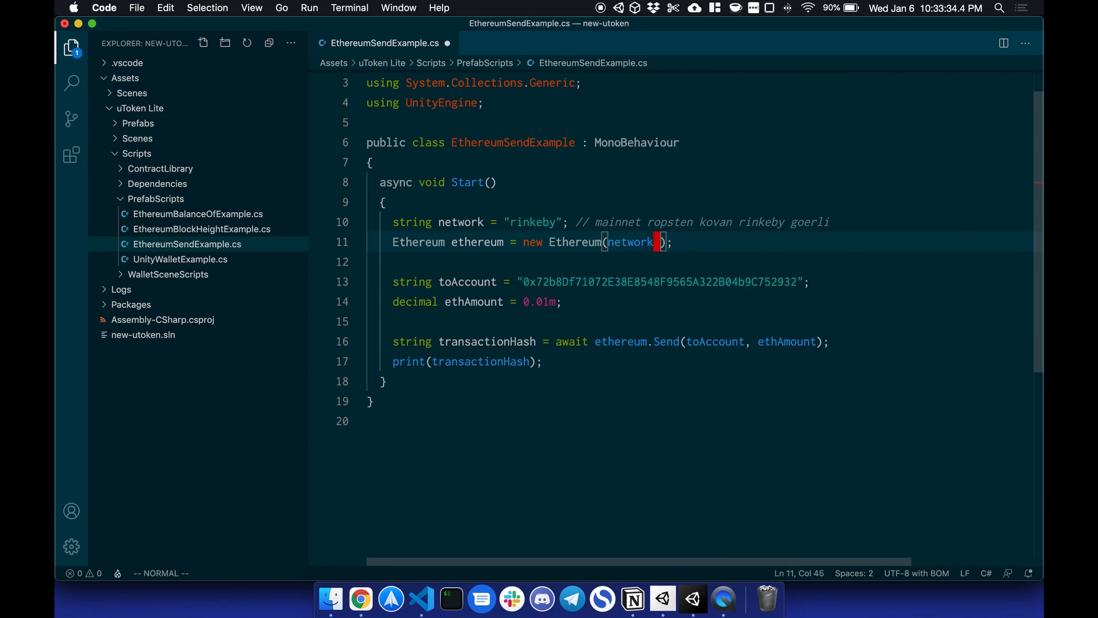
key(cmd+s)
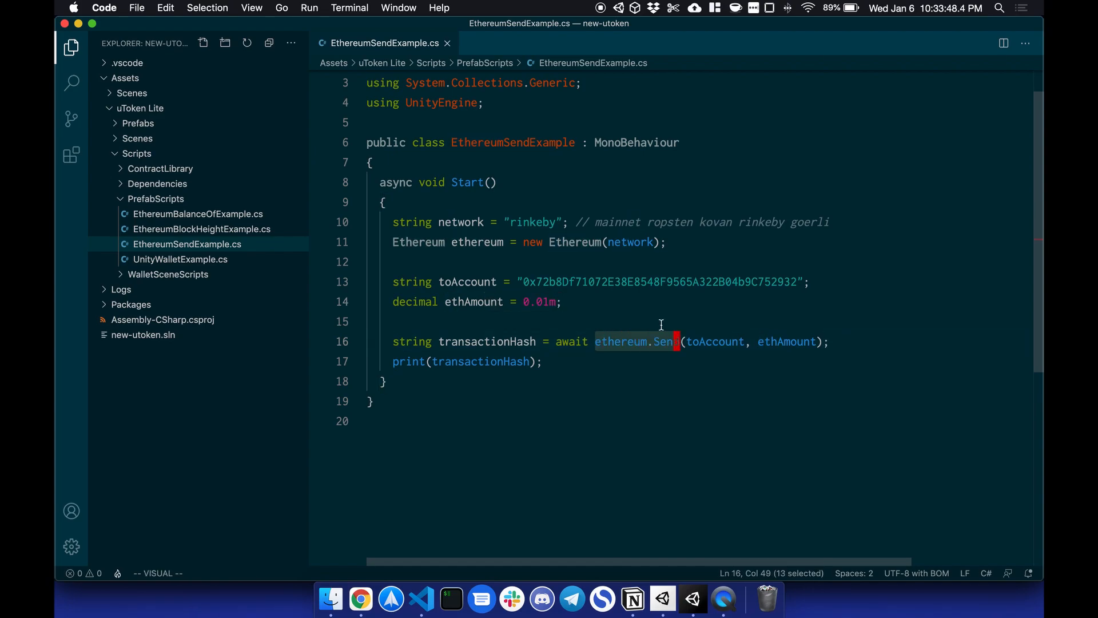
mouse_move(628, 568)
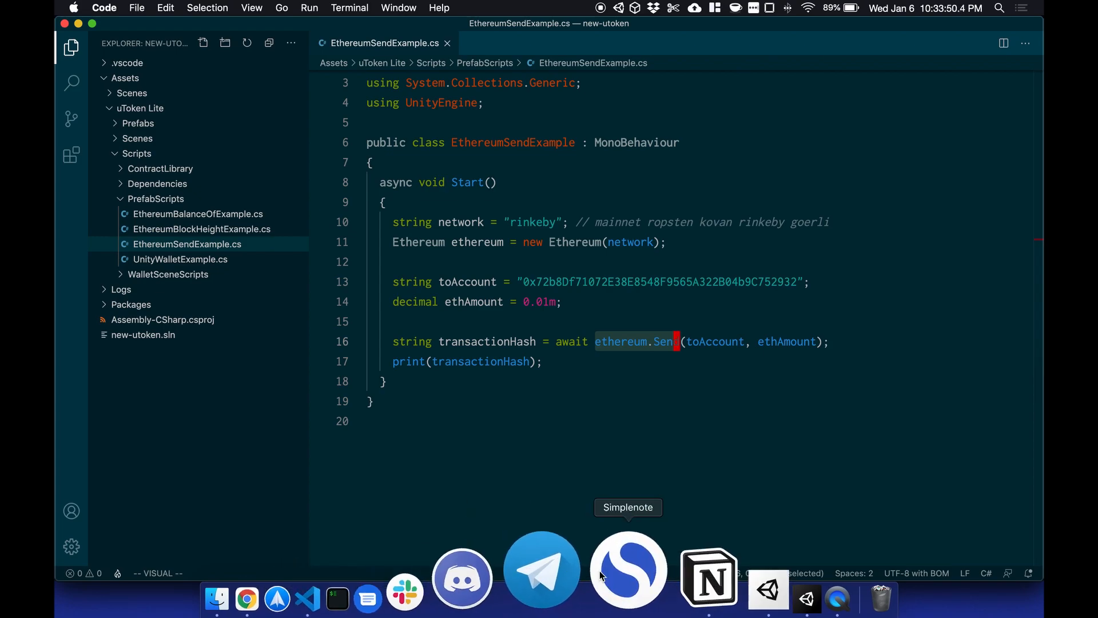
mouse_move(500, 299)
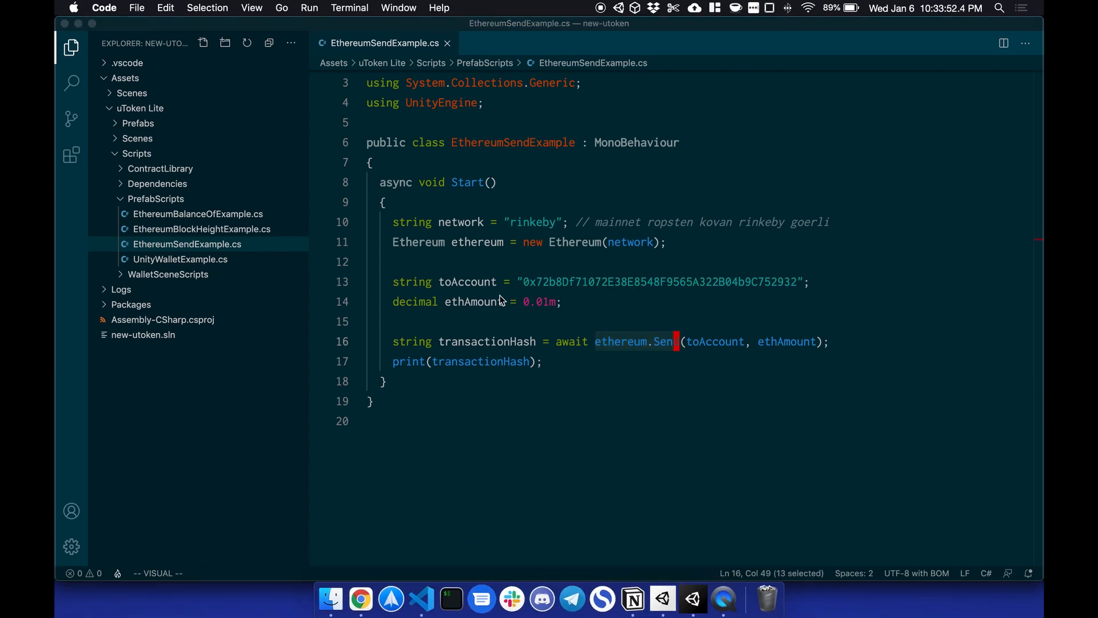
mouse_move(89, 27)
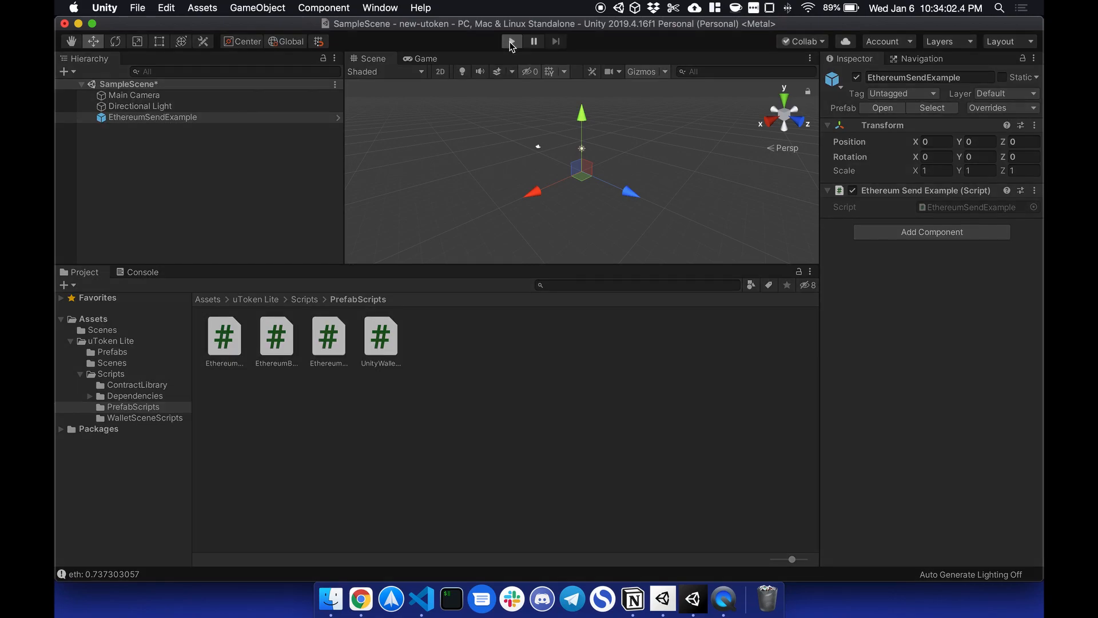
Run the scene and select the transaction hash printed in the Console.
click(510, 41)
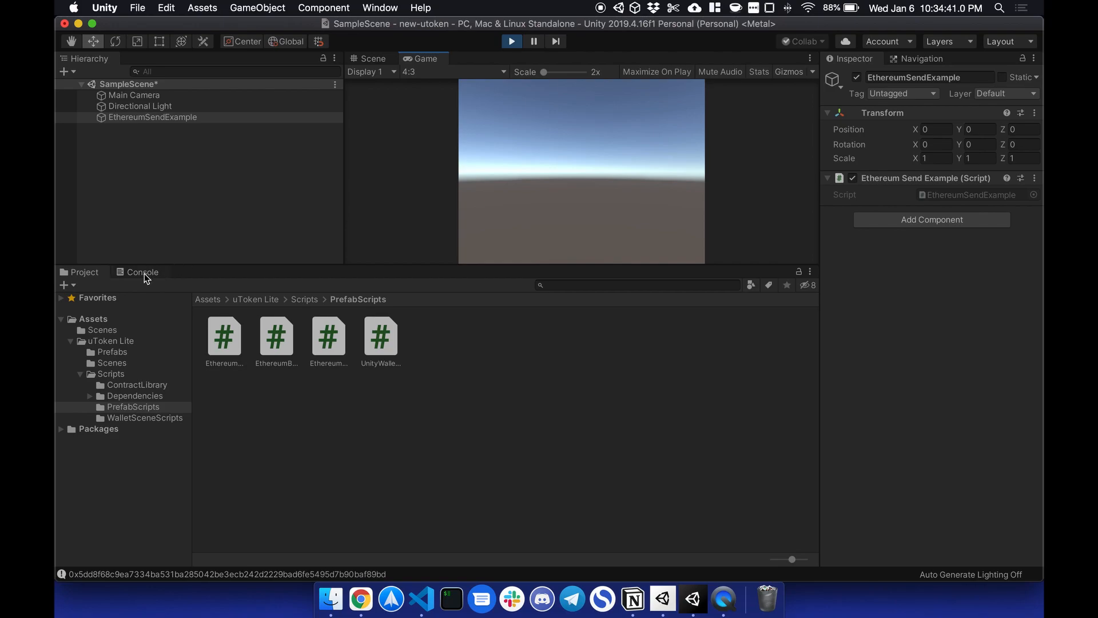
click(142, 272)
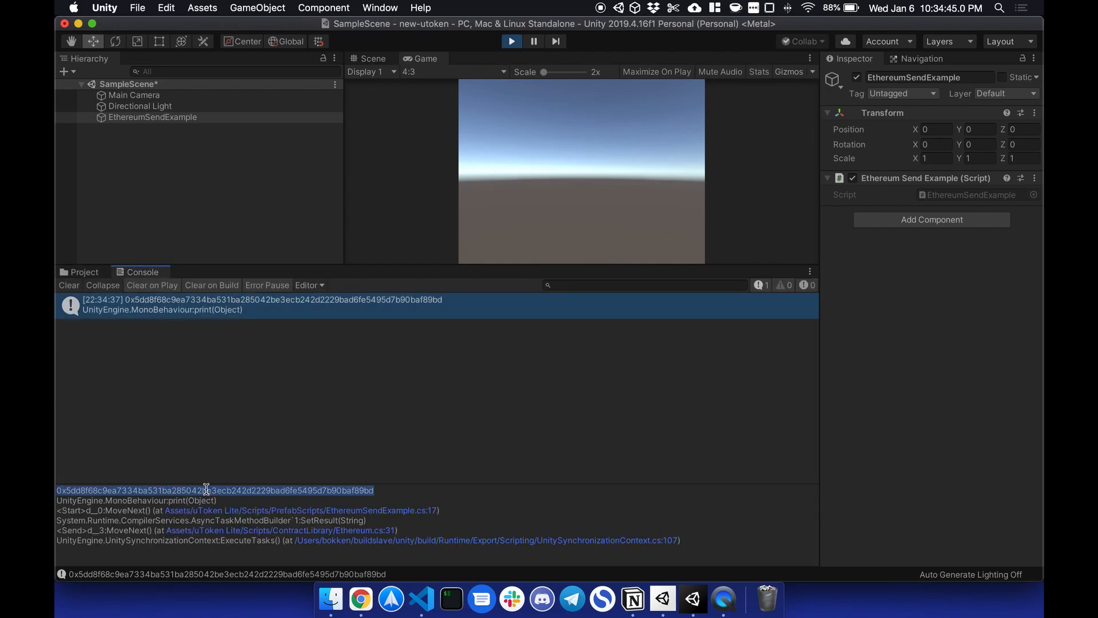
click(357, 570)
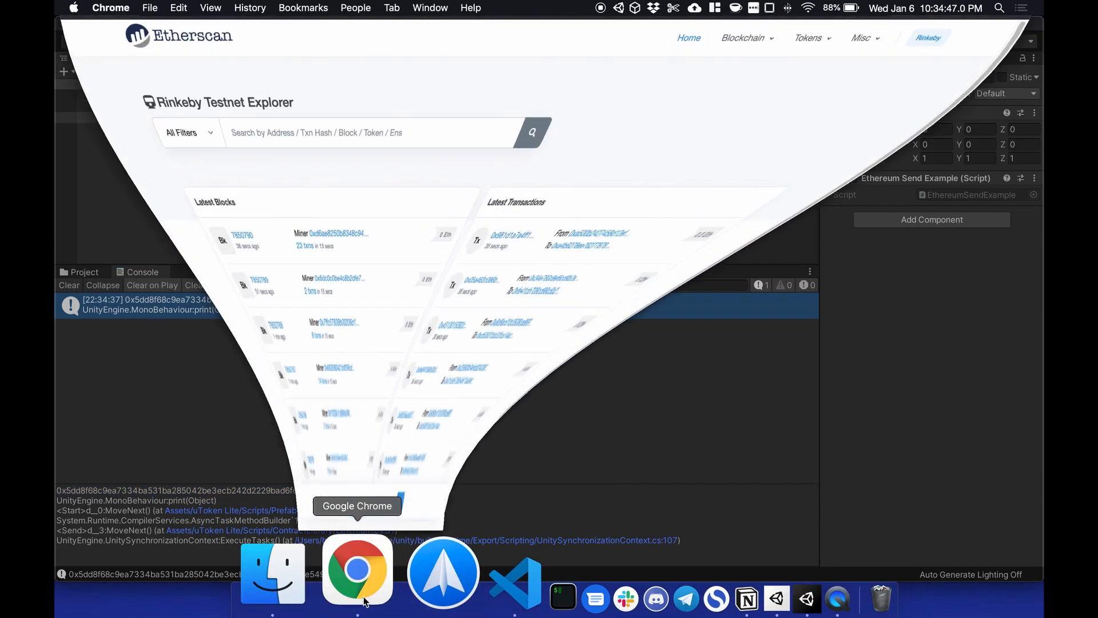
Search Etherscan for hash 0x5dd8f68c…89bd, confirm the 0.01 Ether transfer and return to Unity.
click(357, 567)
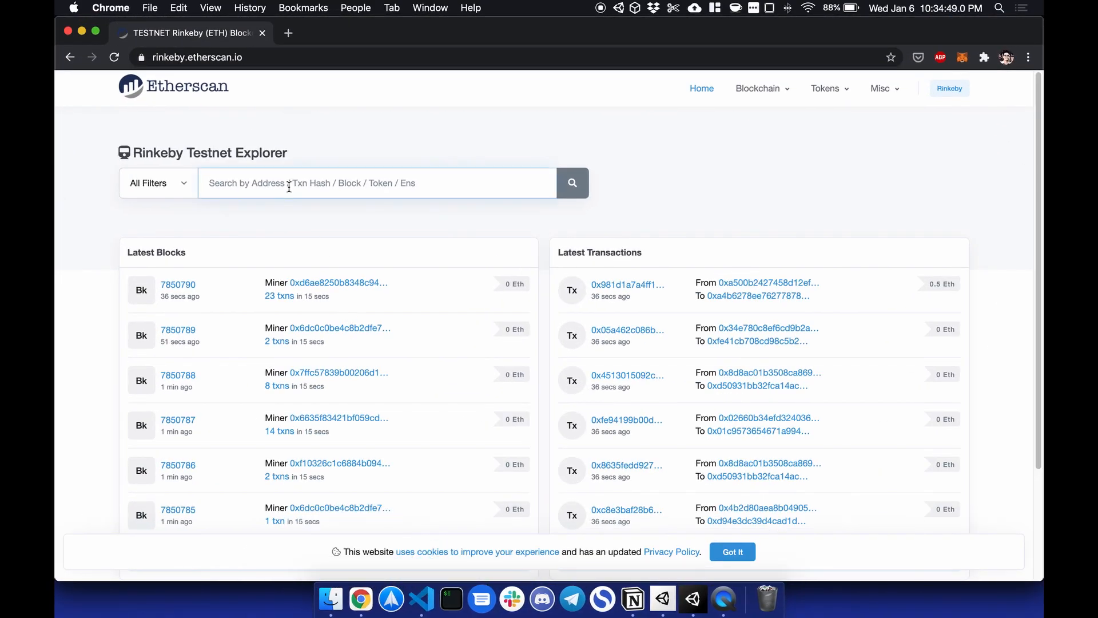
text(0x5dd8f68c9ea7334ba531ba285042be3ecb242d2229bad6fe5495d7b90baf89bd)
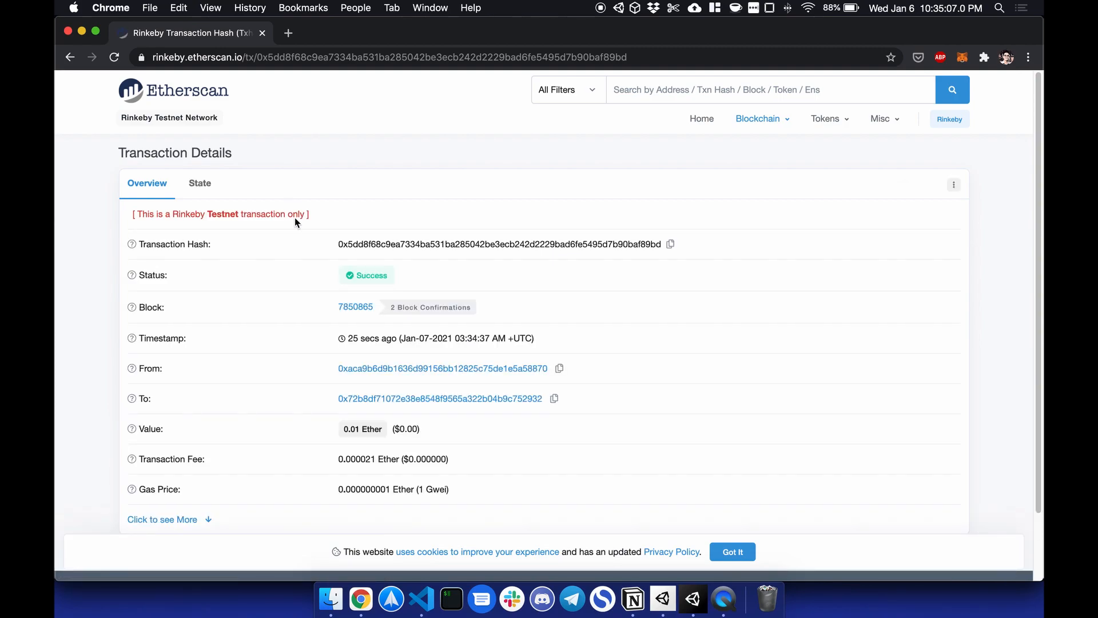
mouse_move(587, 335)
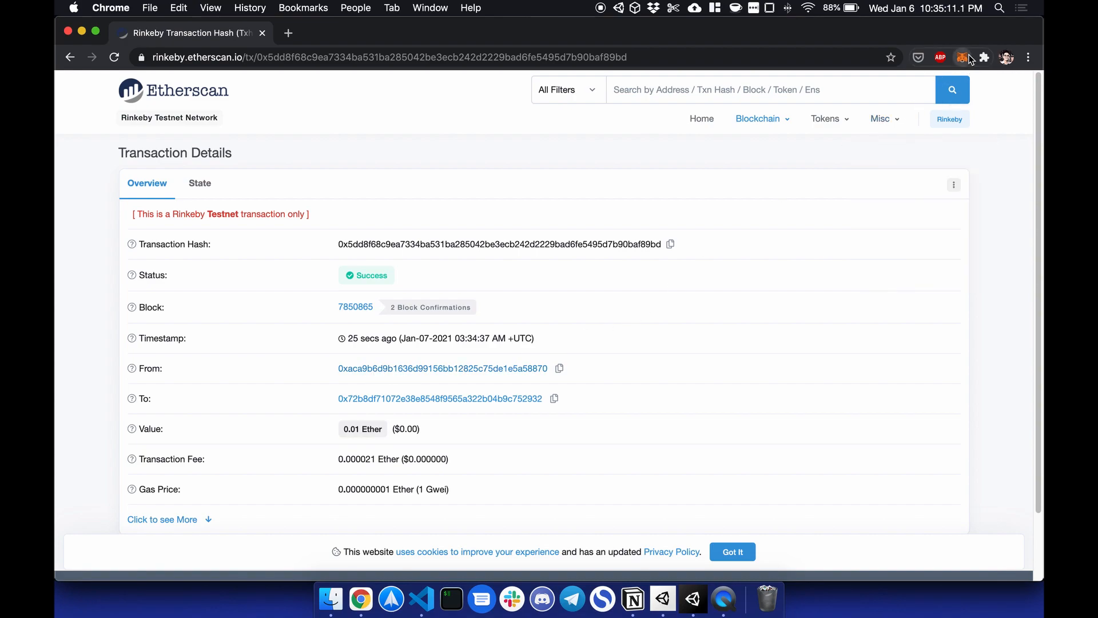
click(962, 57)
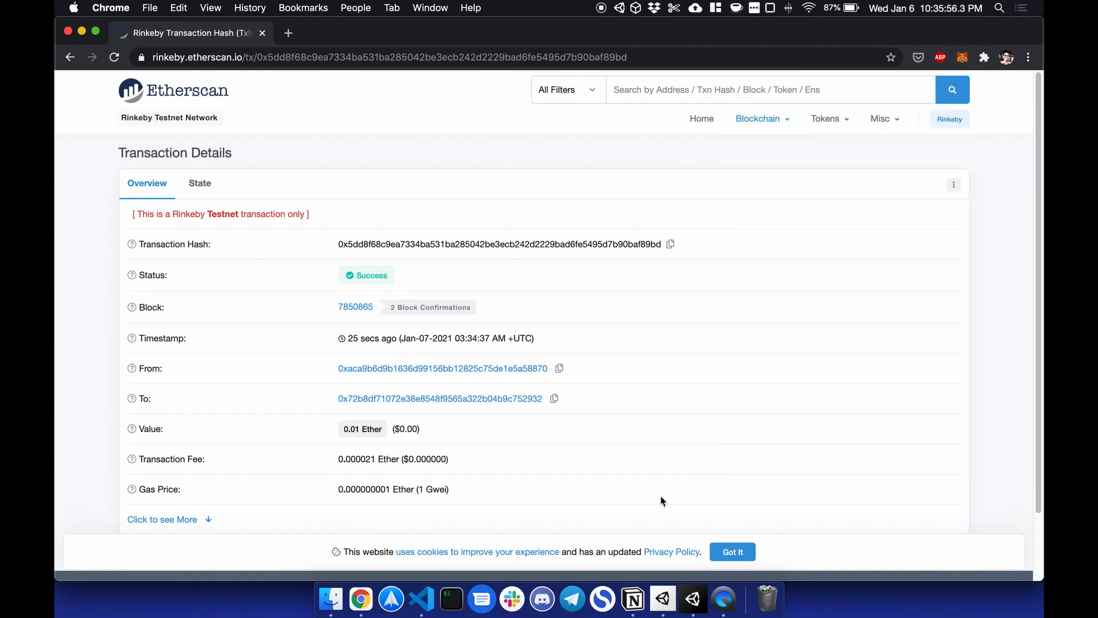
mouse_move(633, 464)
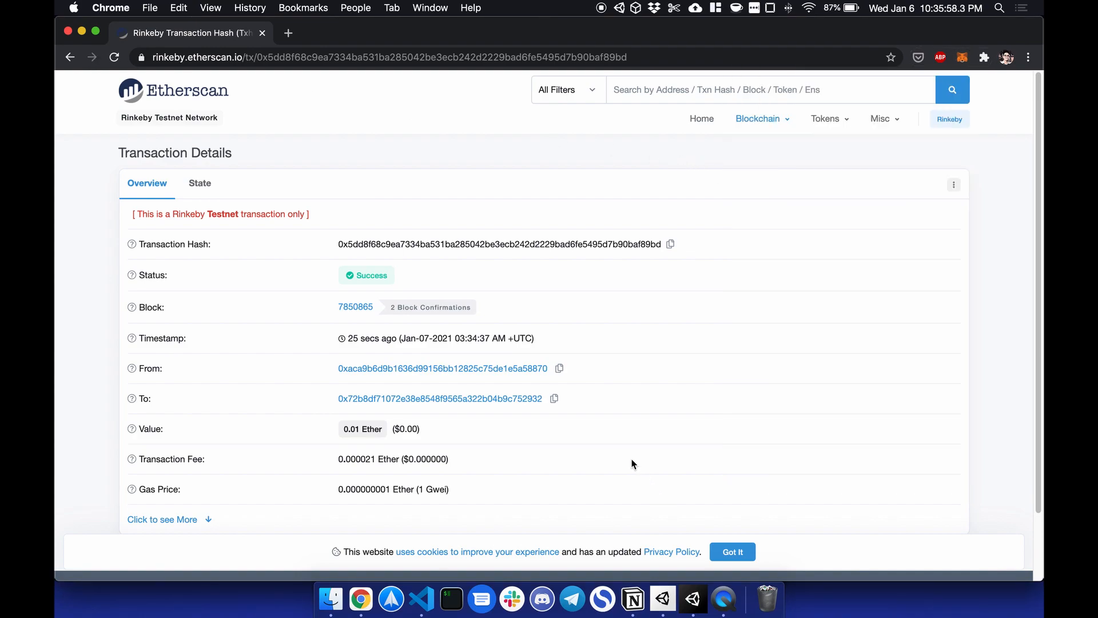
mouse_move(693, 567)
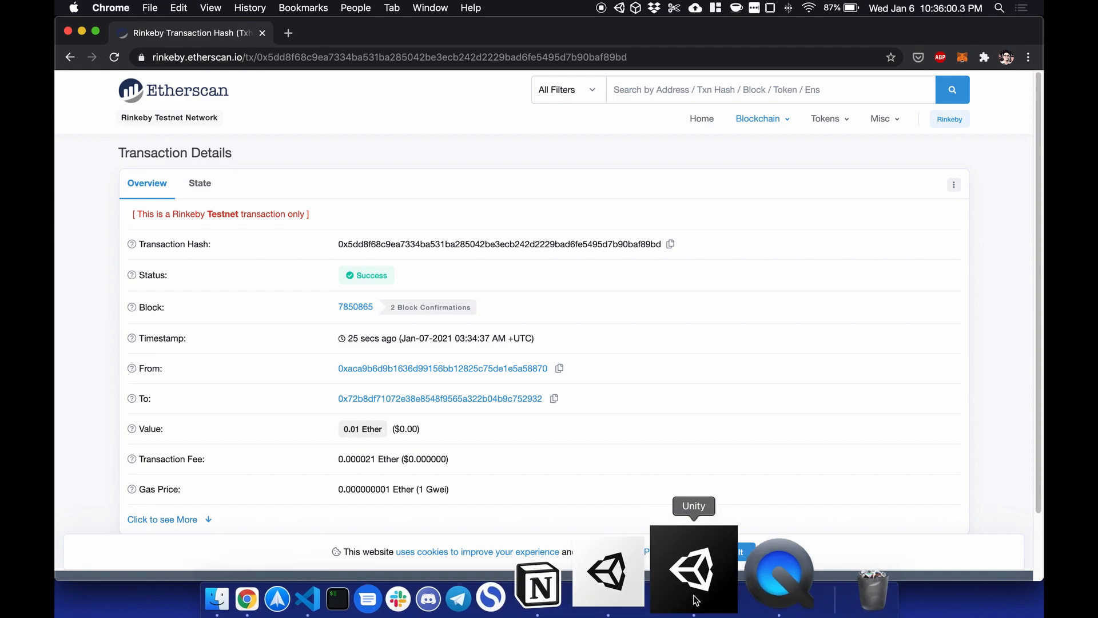
click(693, 567)
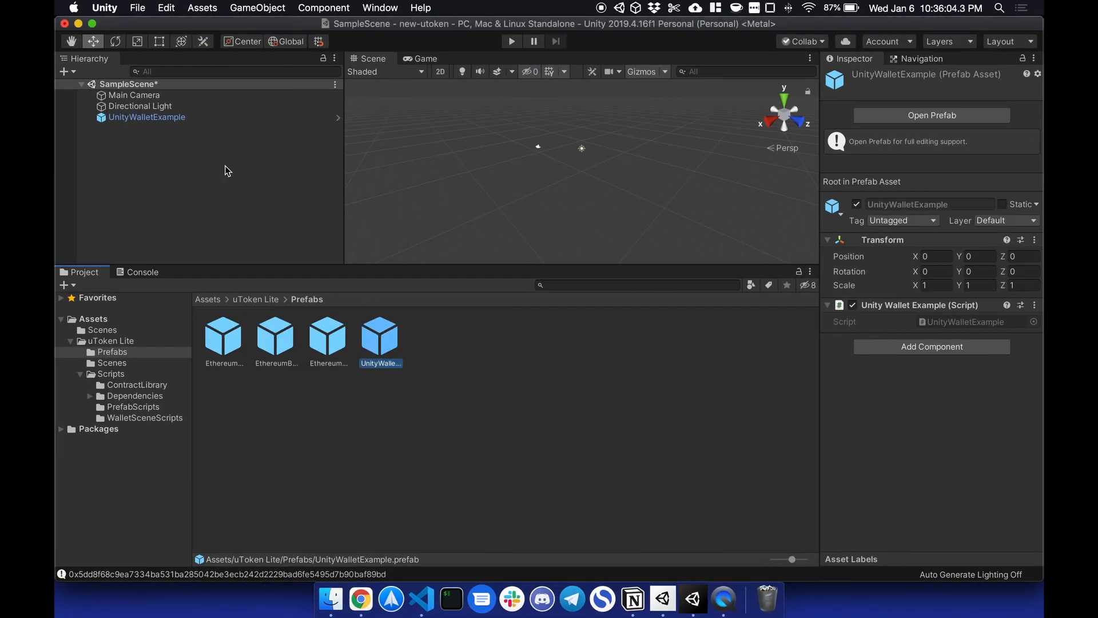
Swap EthereumSendExample for the UnityWalletExample prefab in the Hierarchy.
click(146, 117)
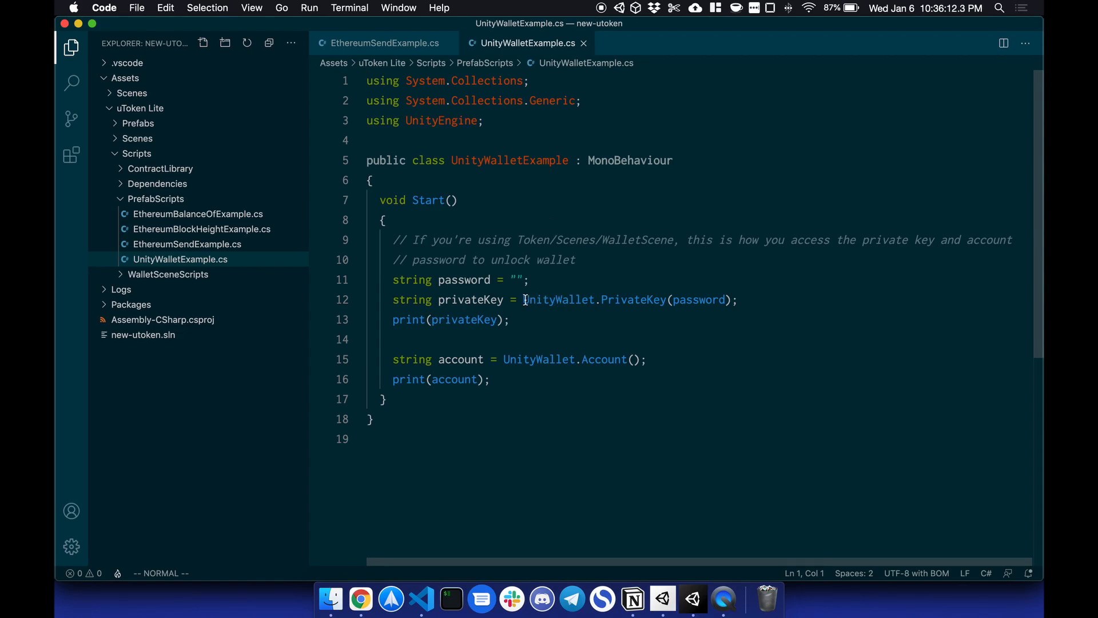
Highlight the account variable in print(account) within UnityWalletExample.cs.
drag(523, 299, 658, 300)
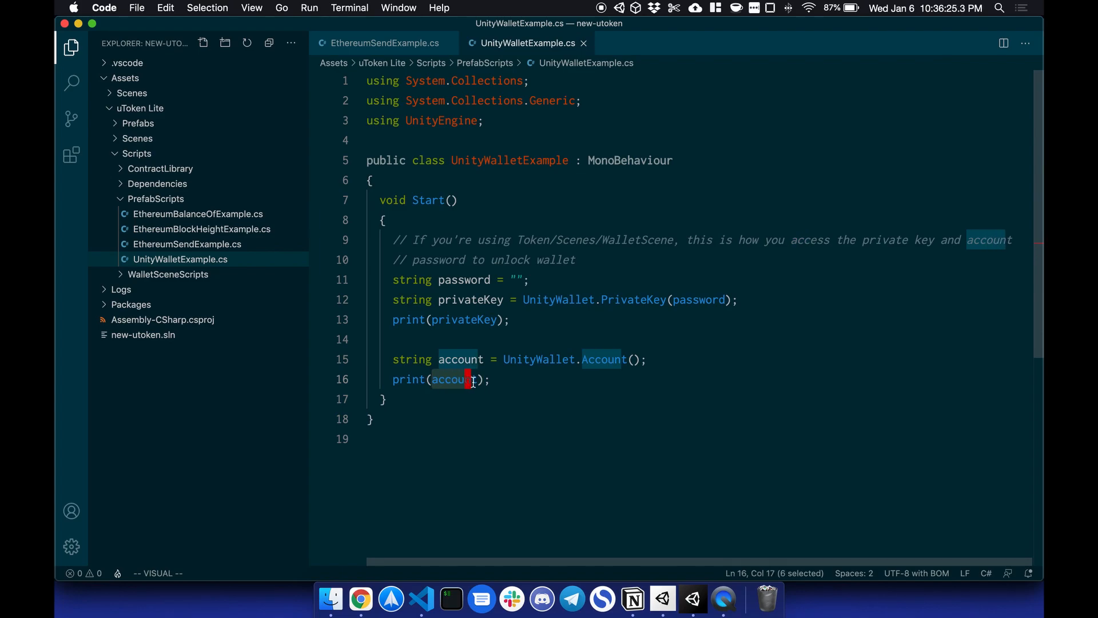
mouse_move(516, 287)
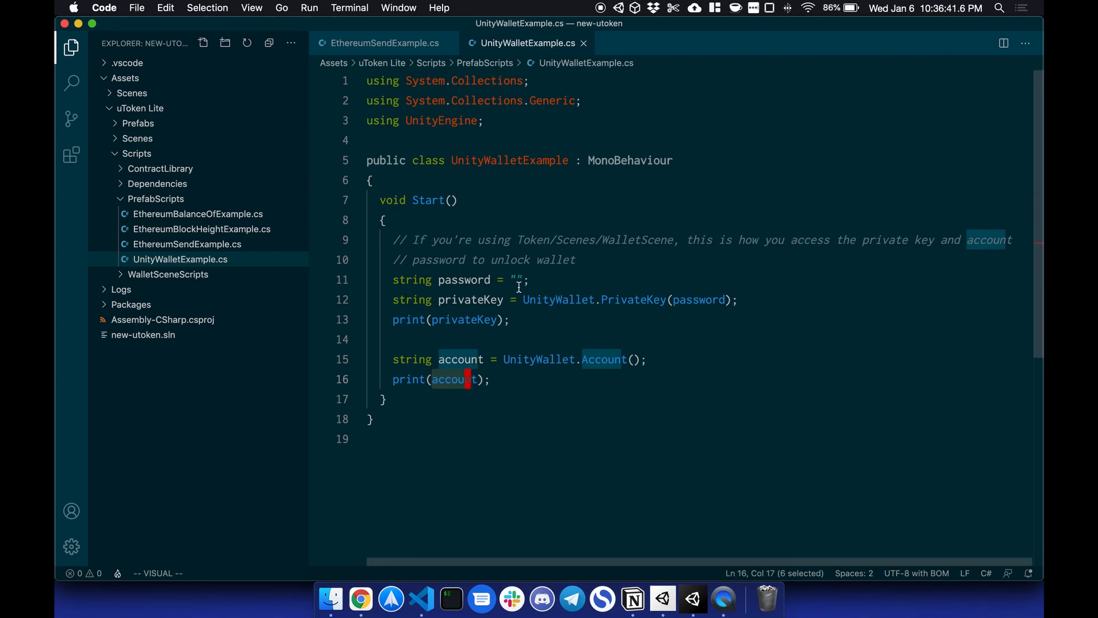